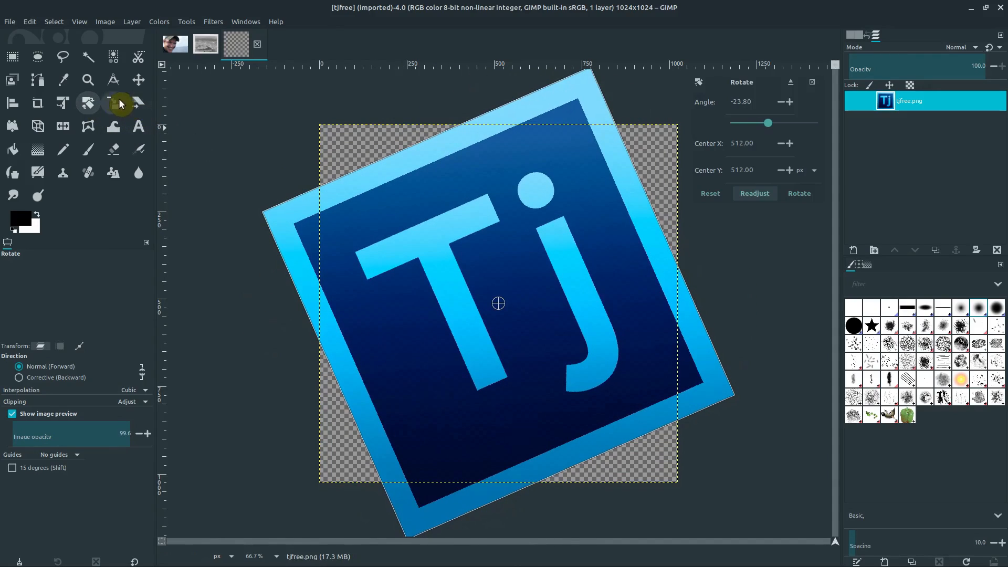
# - Apply a 24° counterclockwise tilt to the Tj logo and select a rectangle around the letter T
pyautogui.click(112, 103)
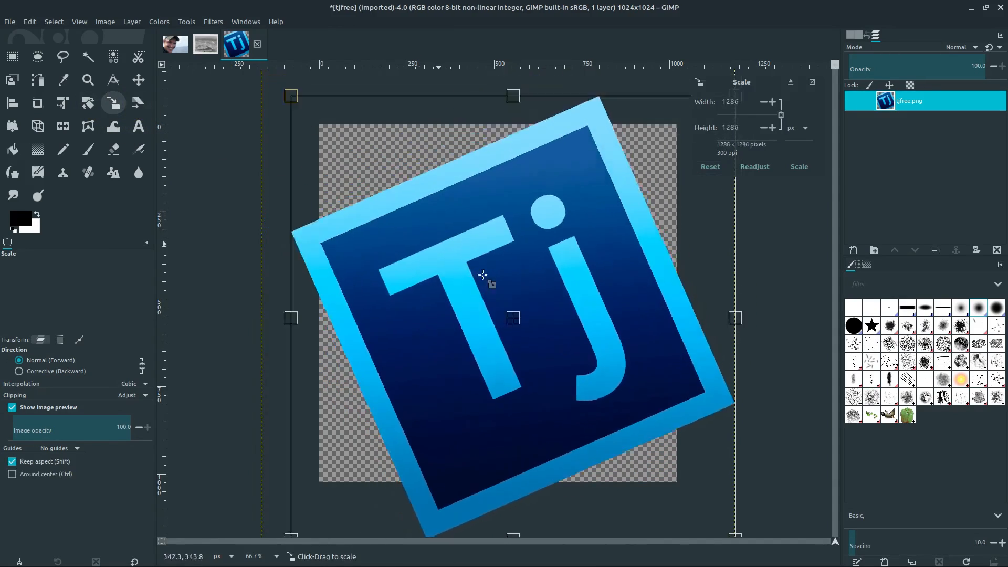
pyautogui.click(12, 56)
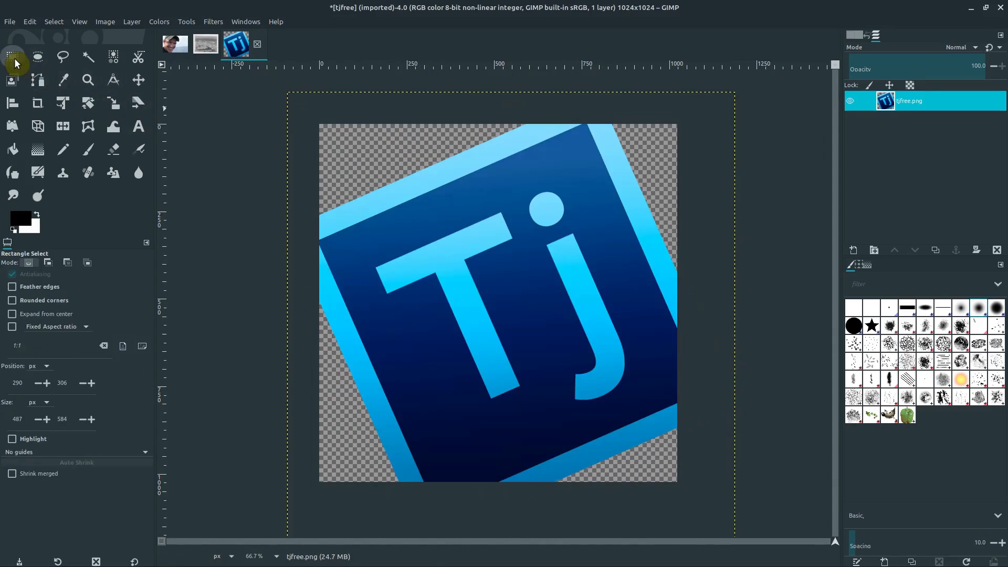
pyautogui.moveTo(367, 233); pyautogui.dragTo(559, 415)
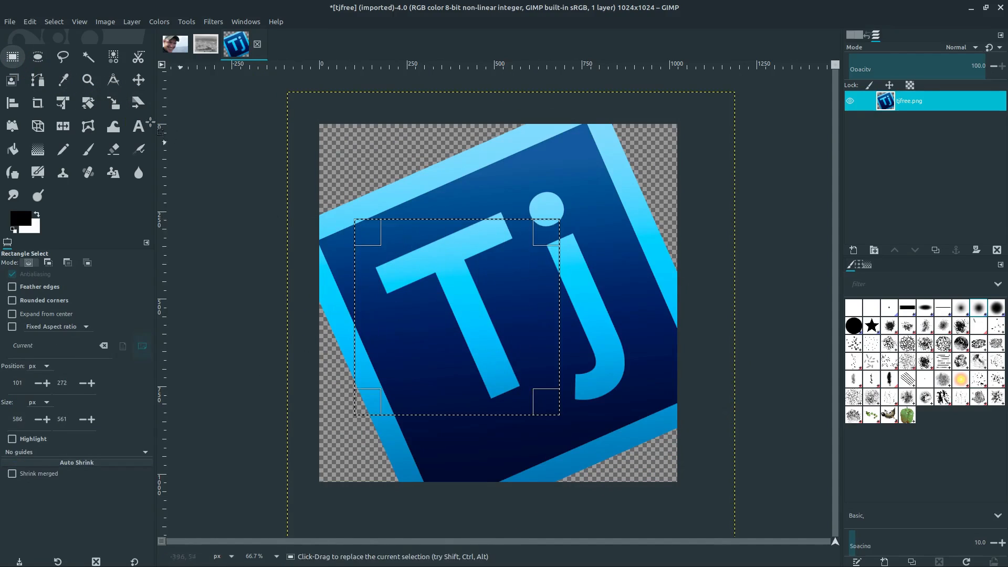
pyautogui.click(88, 102)
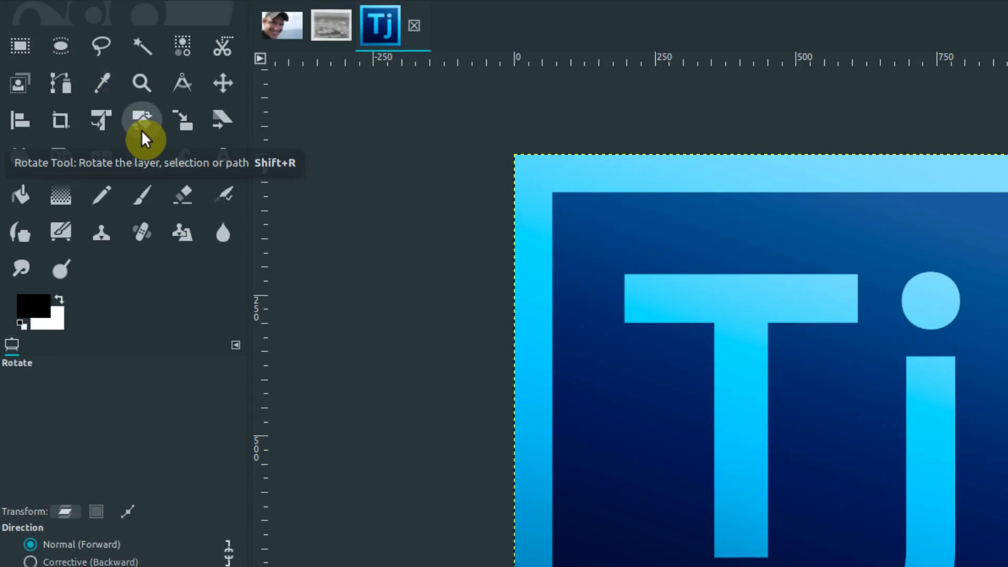
pyautogui.moveTo(145, 118)
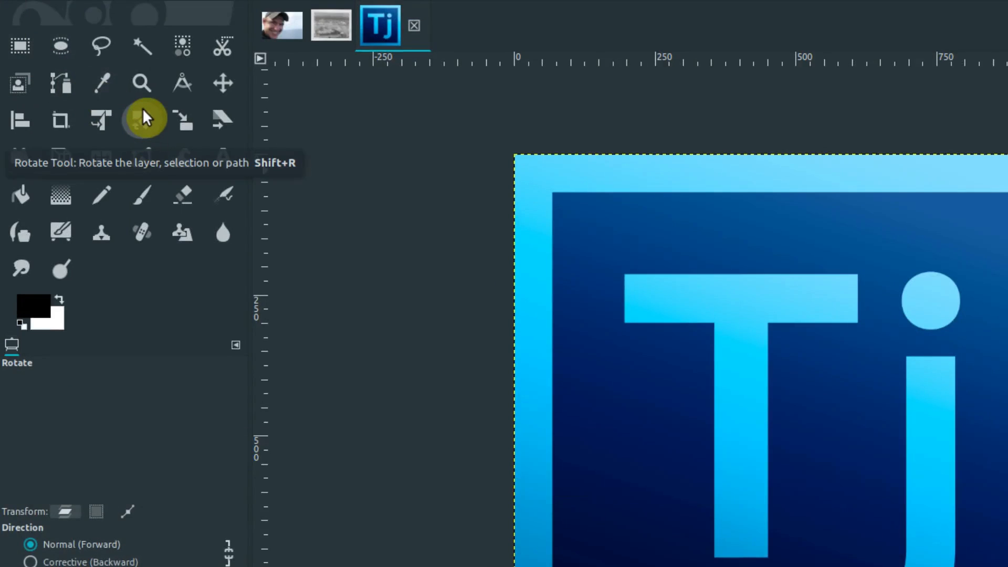
pyautogui.moveTo(183, 133)
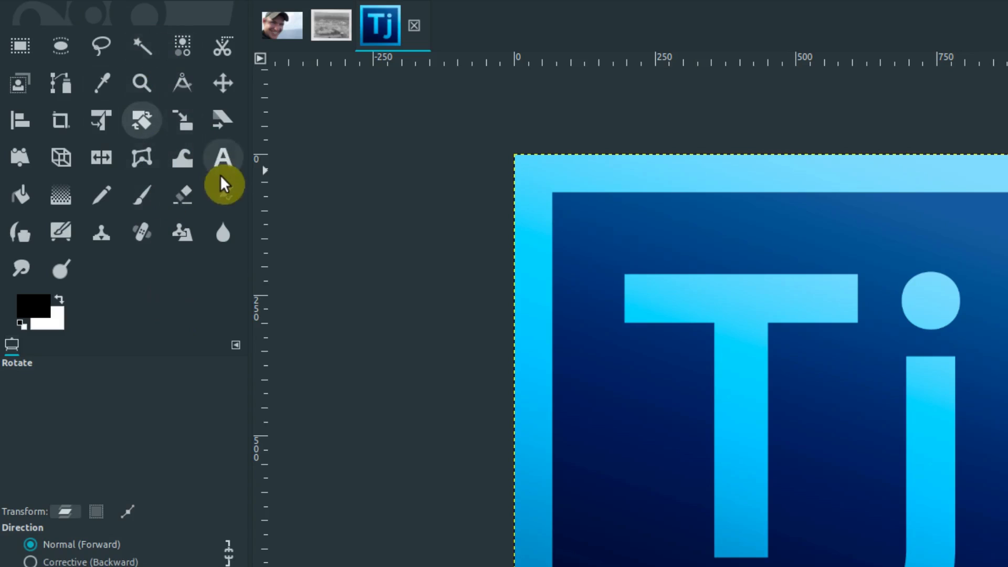
pyautogui.moveTo(127, 529)
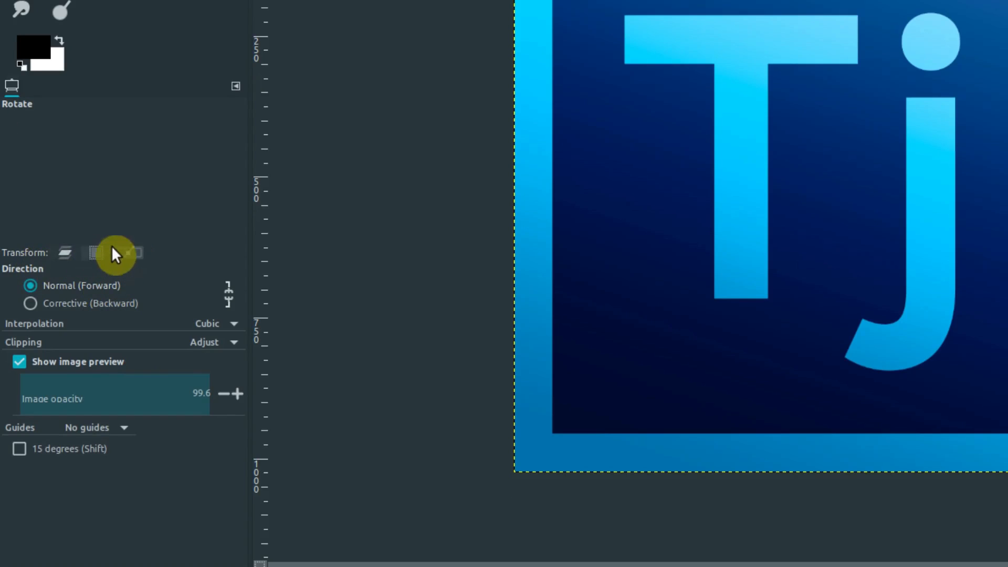
# - Switch Transform to Selection mode, try rotating on the canvas and dismiss the no-selection warning
pyautogui.click(96, 253)
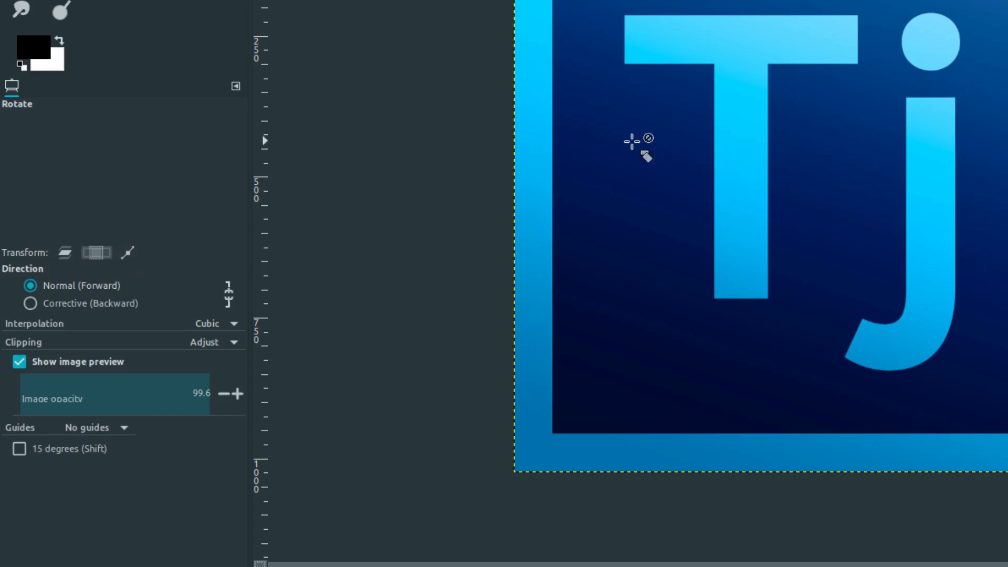
pyautogui.click(637, 141)
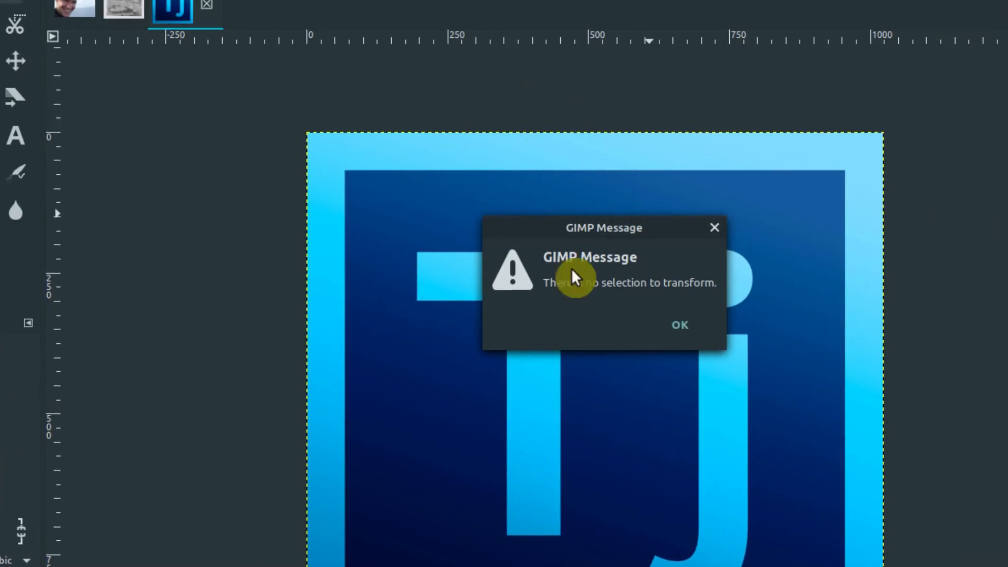
pyautogui.click(679, 325)
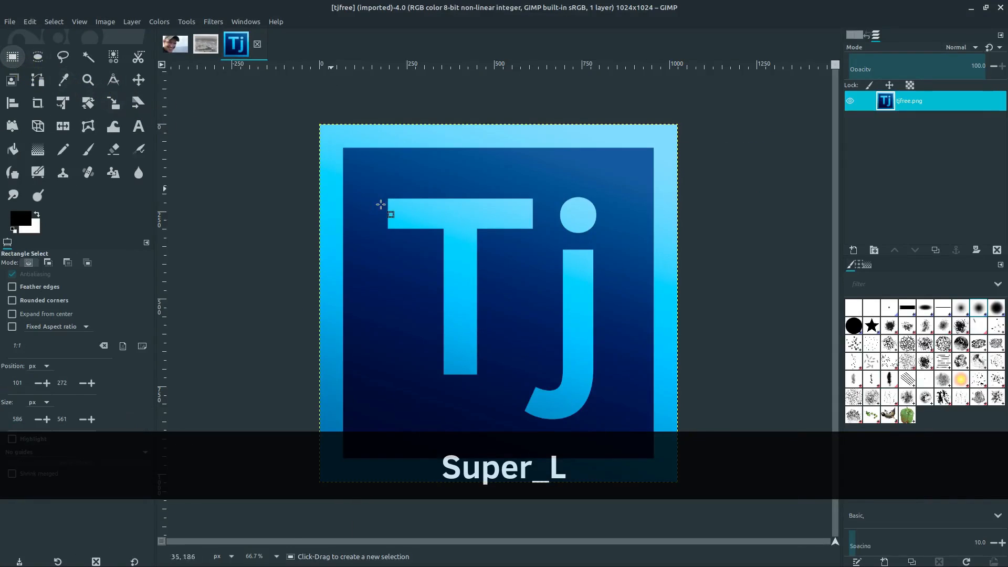
pyautogui.moveTo(388, 212); pyautogui.dragTo(569, 409)
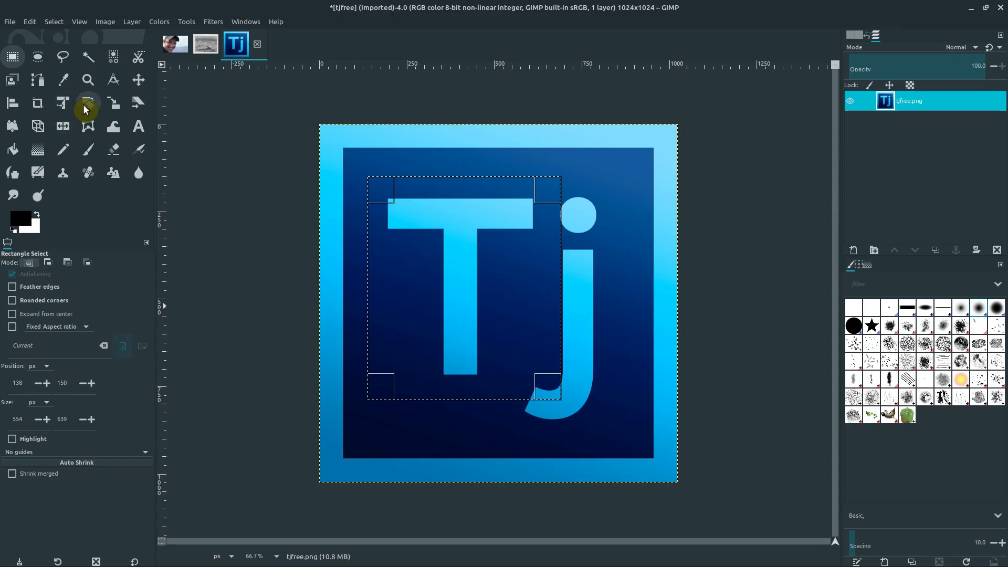
pyautogui.click(88, 103)
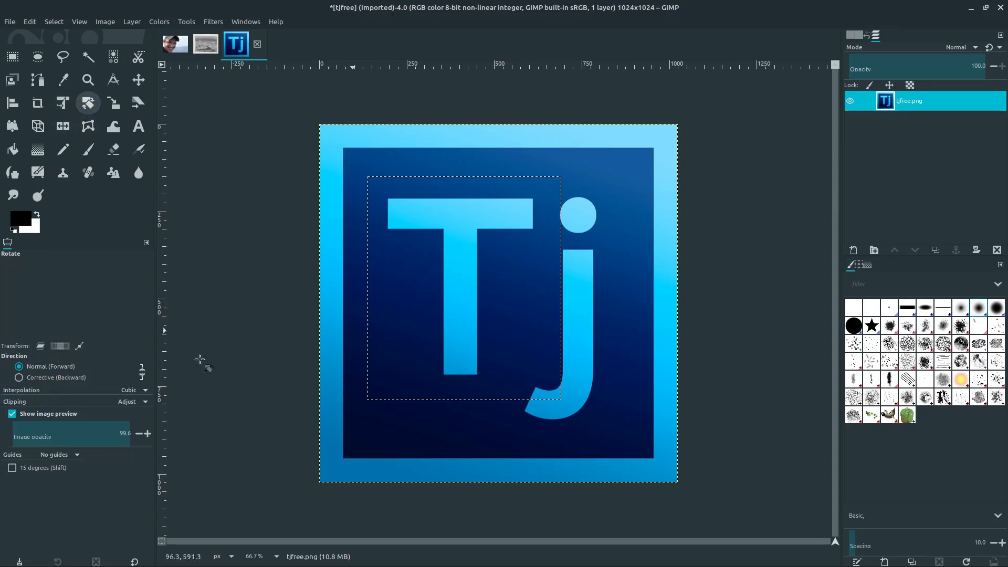
pyautogui.moveTo(464, 287); pyautogui.dragTo(406, 327)
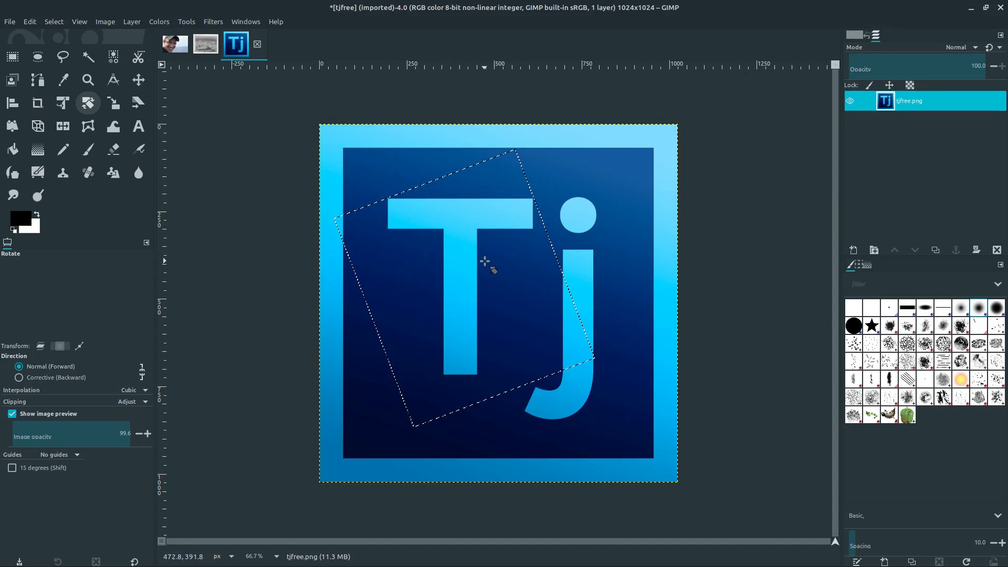
pyautogui.press('Super_L')
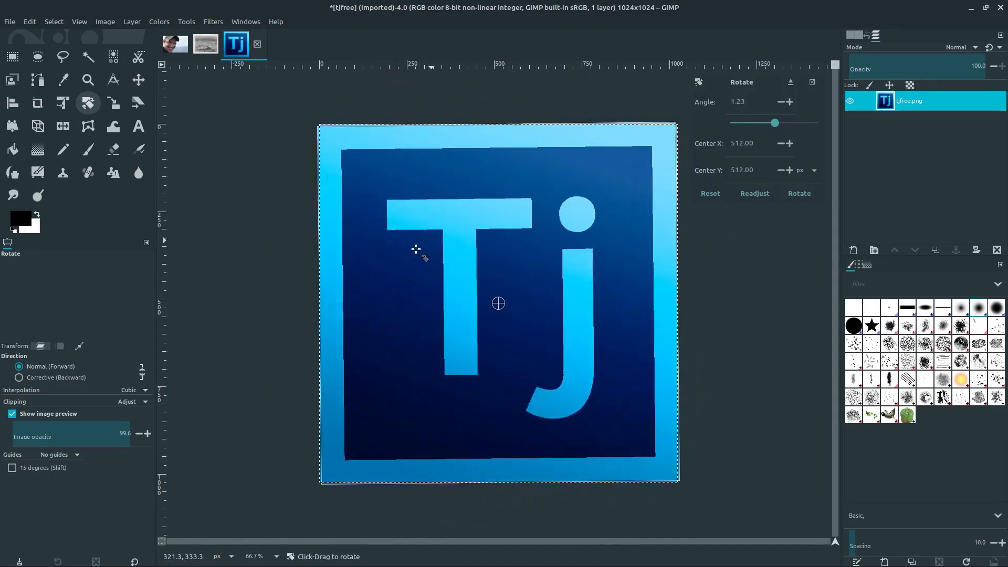
# - Rotate the Tj logo about 34° counterclockwise into a floating selection with clipped corners
pyautogui.moveTo(416, 250); pyautogui.dragTo(486, 270)
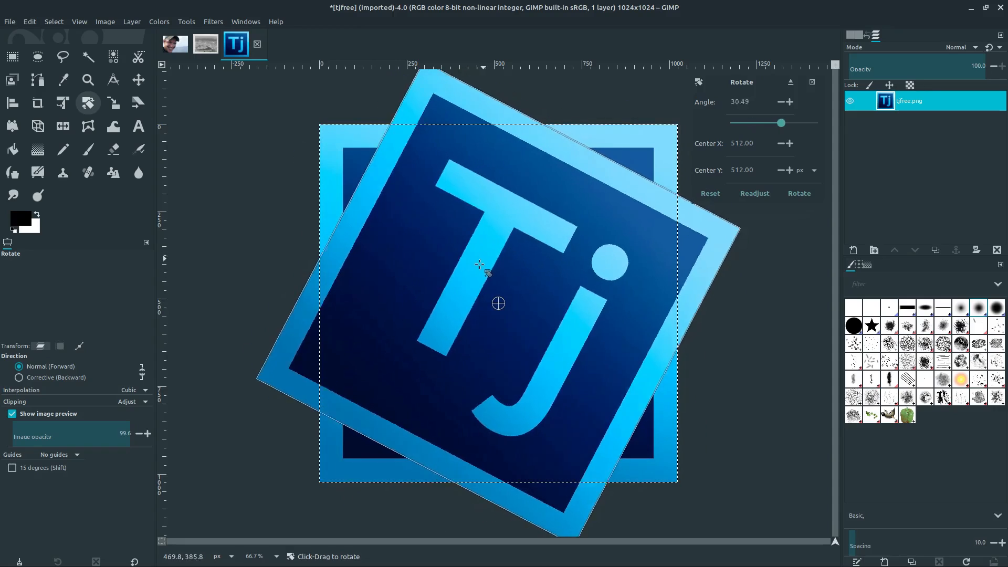
pyautogui.moveTo(485, 270); pyautogui.dragTo(443, 291)
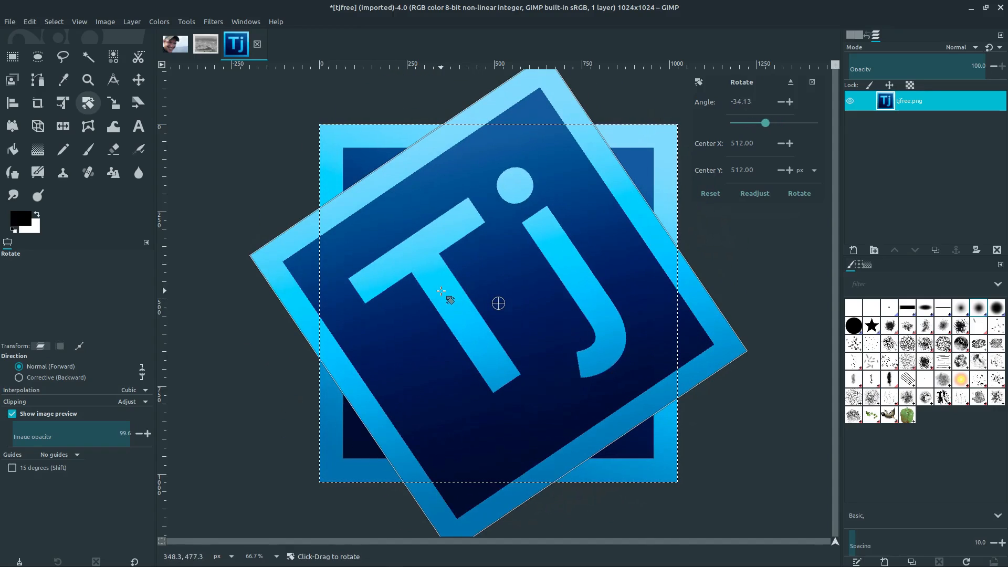
pyautogui.click(799, 193)
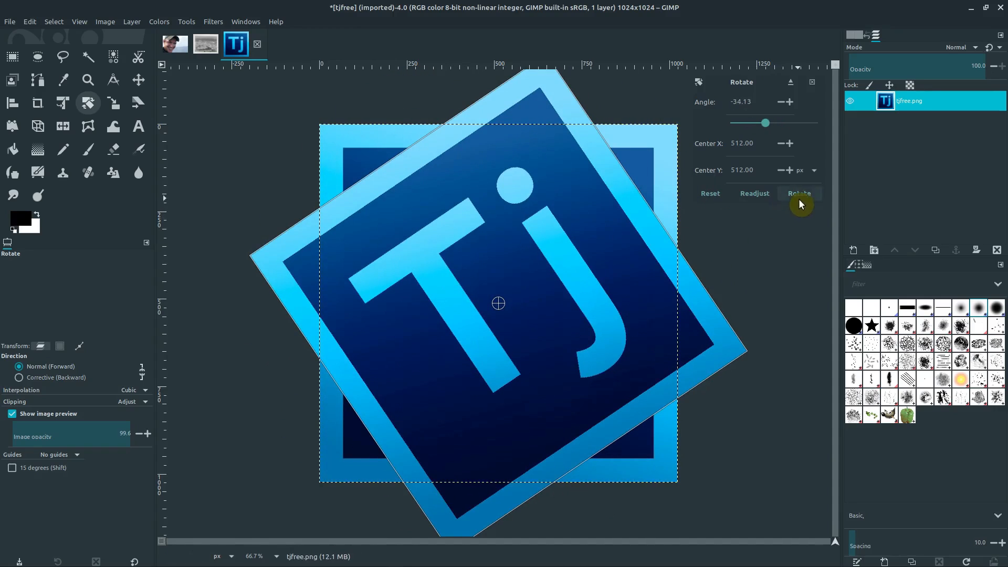
pyautogui.click(799, 193)
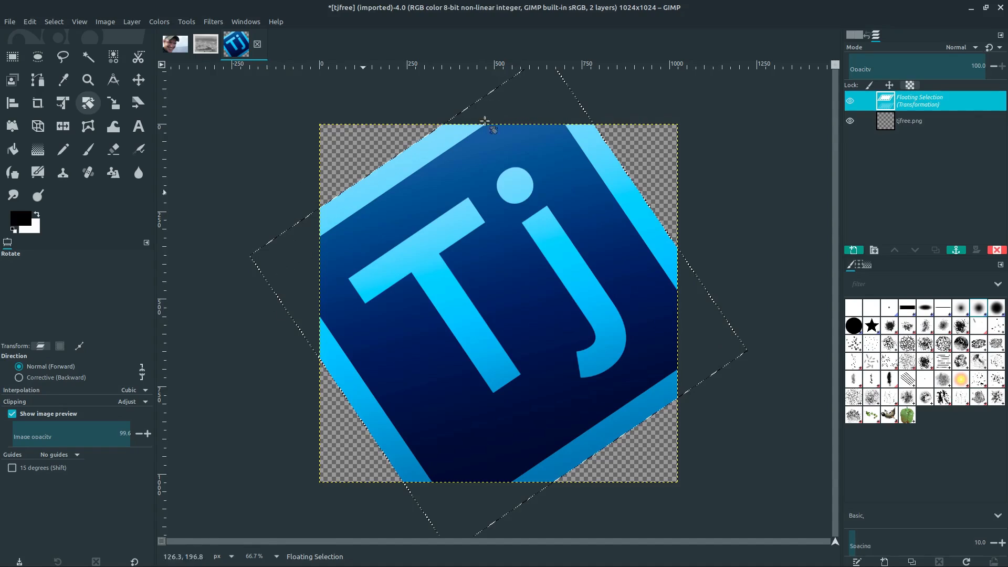
pyautogui.moveTo(370, 152)
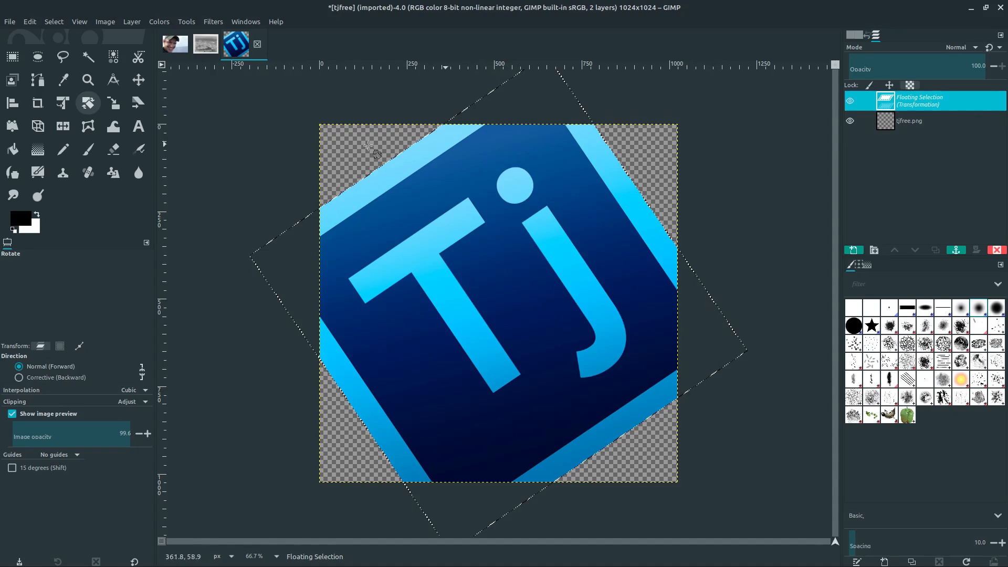
pyautogui.moveTo(697, 482)
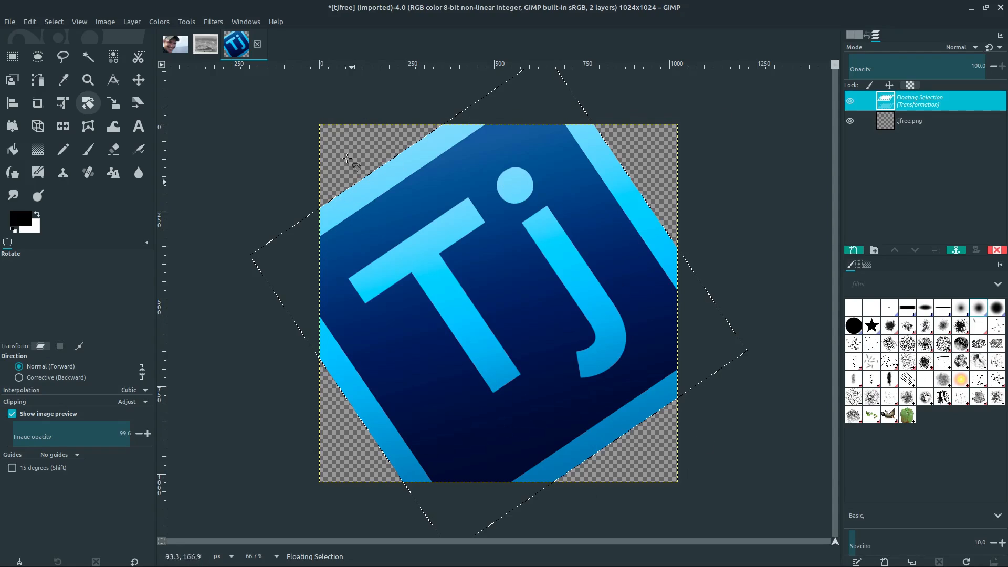
pyautogui.moveTo(406, 161)
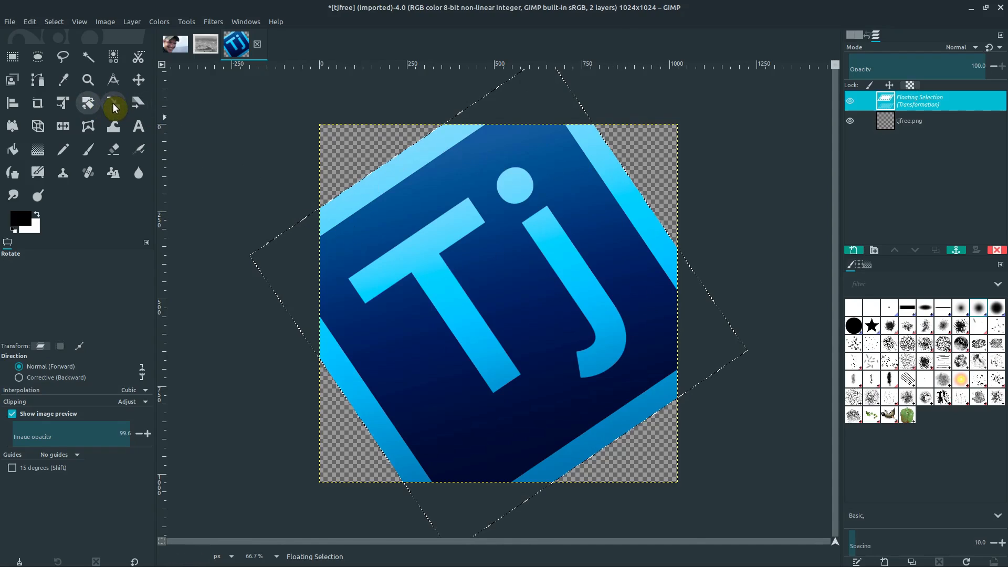
# - Scale the tilted logo down to about 866×866 px and centre it on the canvas
pyautogui.click(114, 103)
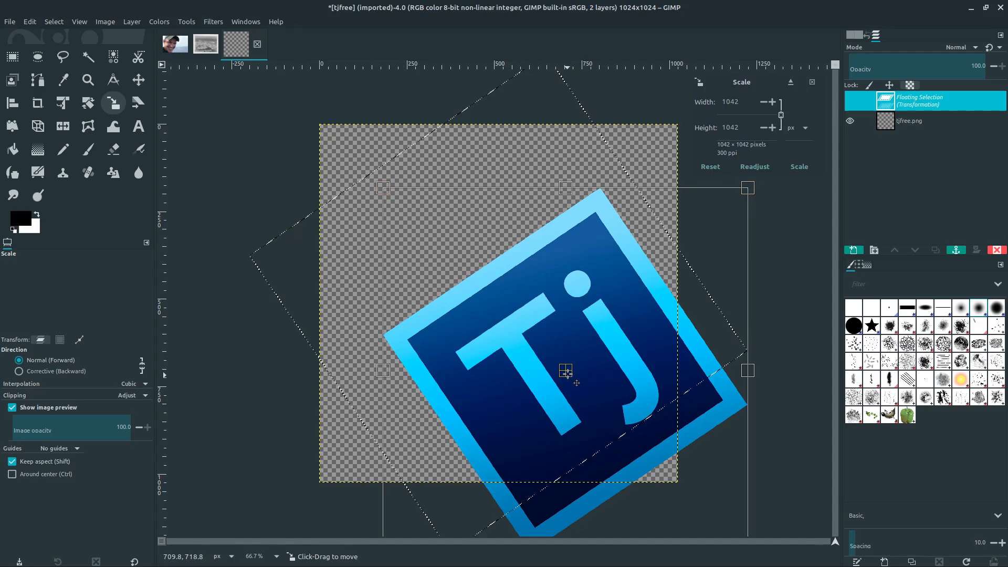
pyautogui.moveTo(566, 371); pyautogui.dragTo(556, 360)
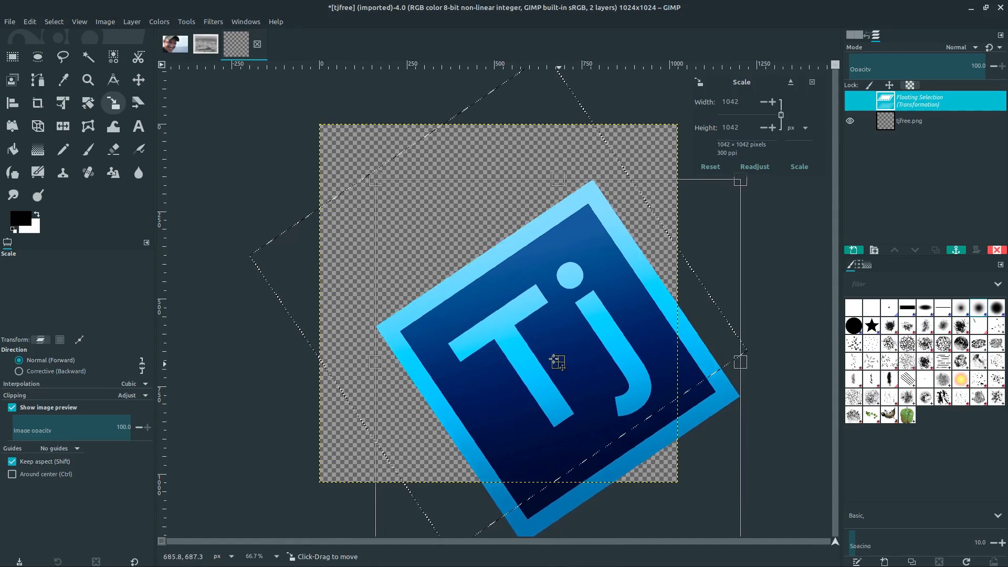
pyautogui.moveTo(557, 360); pyautogui.dragTo(503, 308)
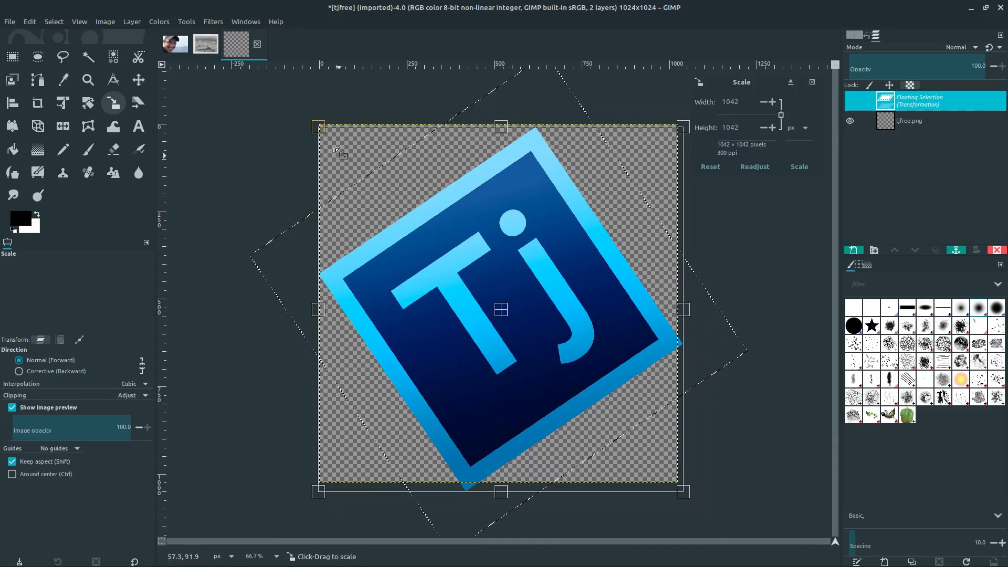
pyautogui.moveTo(318, 127); pyautogui.dragTo(352, 158)
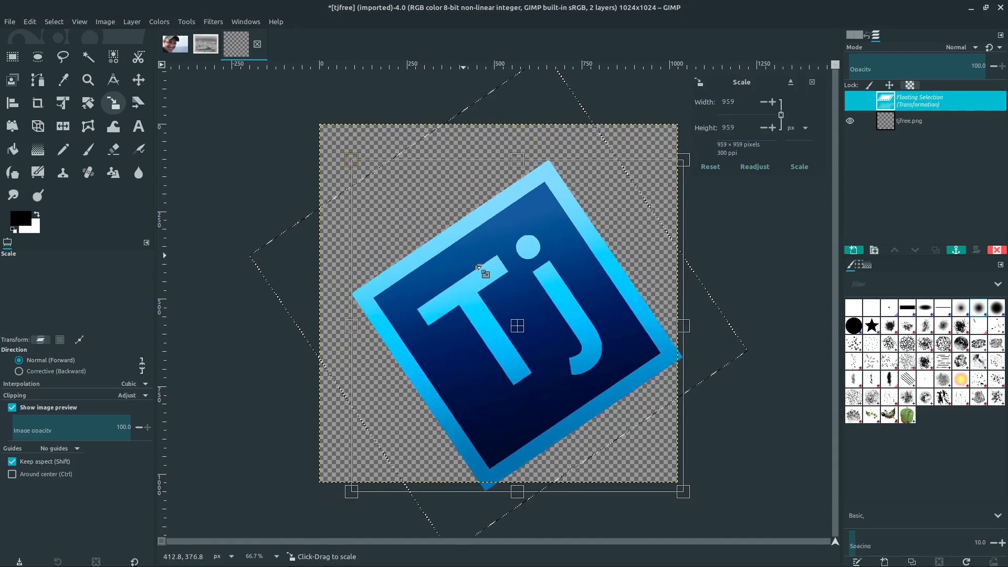
pyautogui.moveTo(683, 160); pyautogui.dragTo(650, 233)
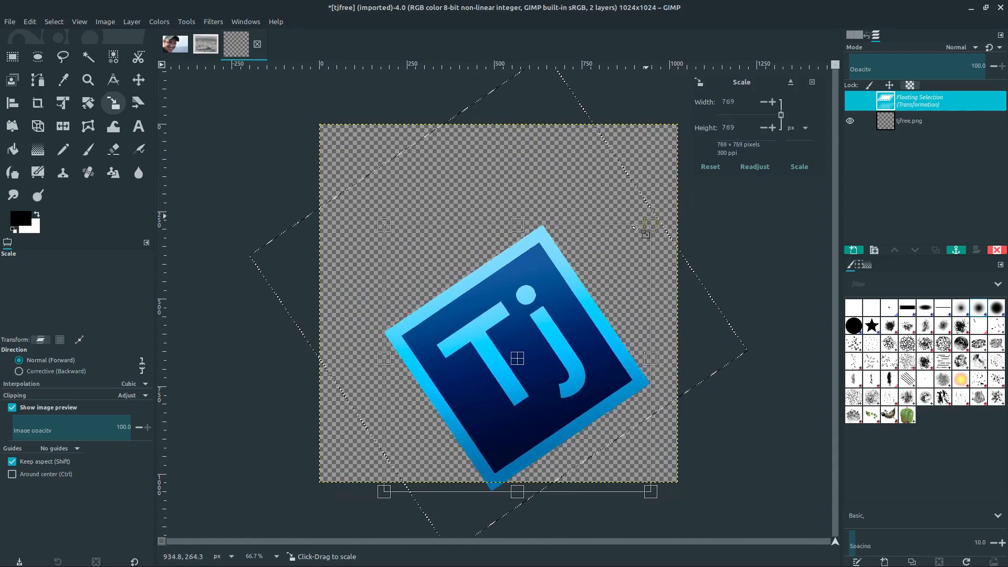
pyautogui.moveTo(646, 230); pyautogui.dragTo(648, 228)
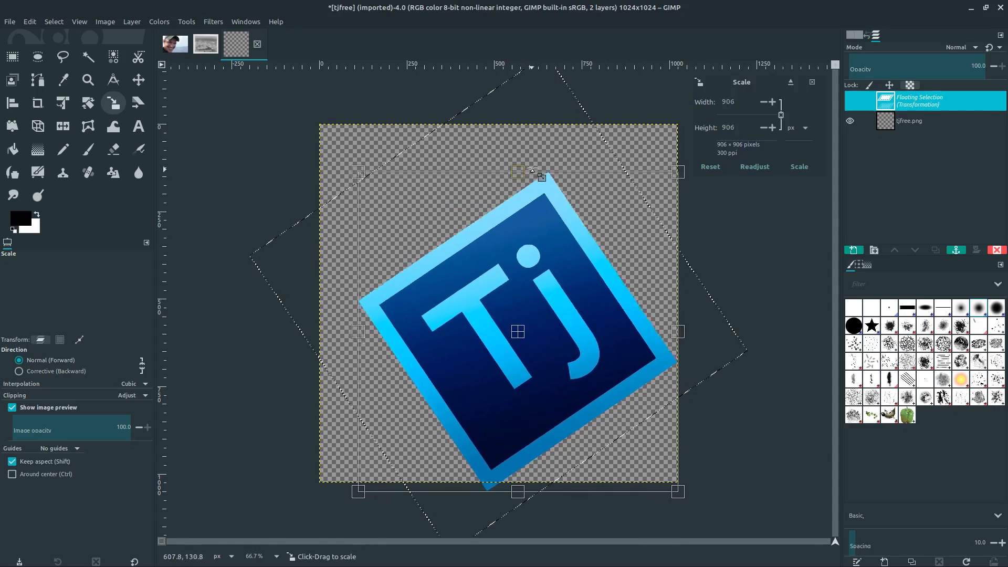
pyautogui.moveTo(519, 171); pyautogui.dragTo(502, 313)
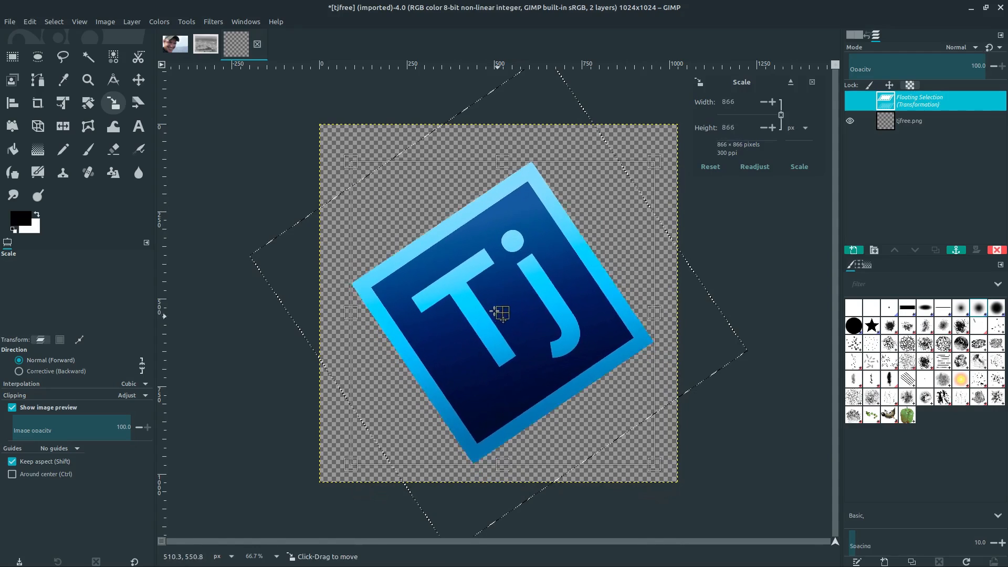
pyautogui.moveTo(502, 314); pyautogui.dragTo(493, 319)
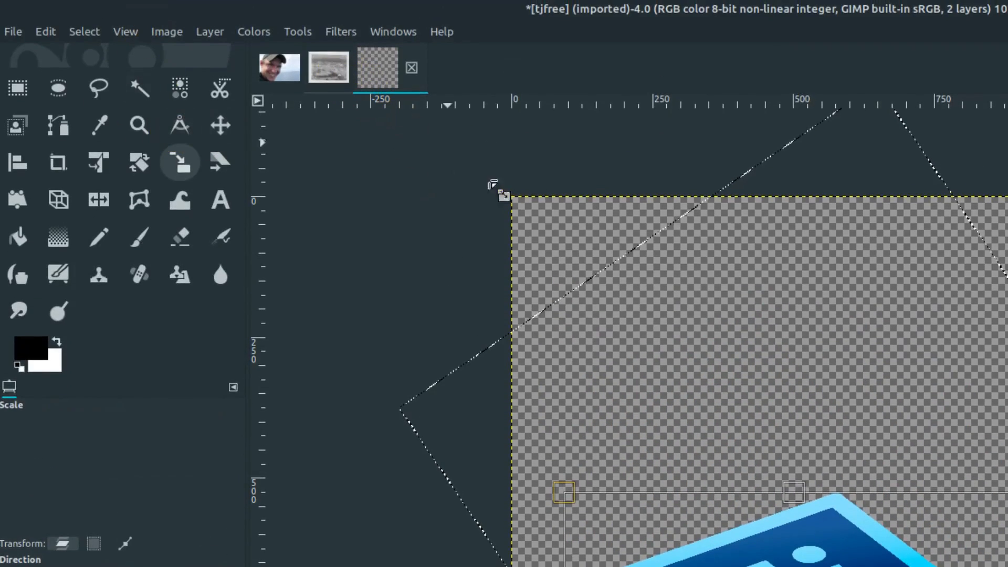
# - Undo the logo's transform edits and switch to the portrait photo image
pyautogui.press('ctrl+z')
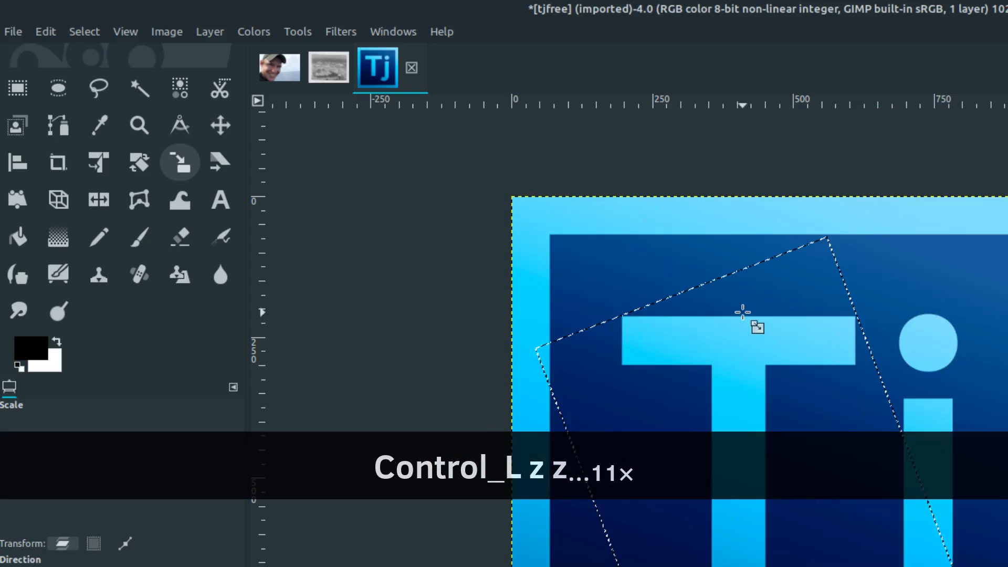
pyautogui.click(327, 69)
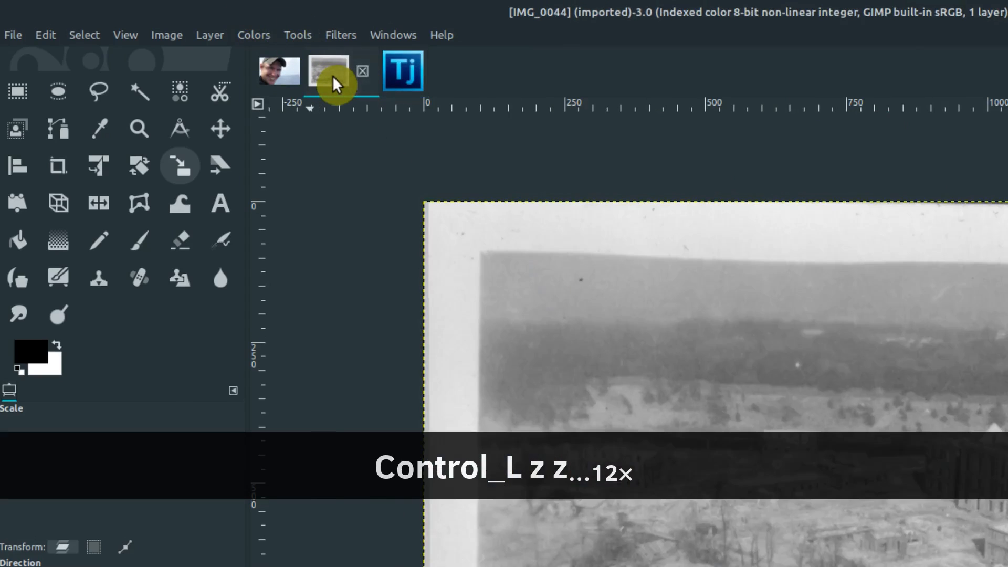
pyautogui.click(280, 70)
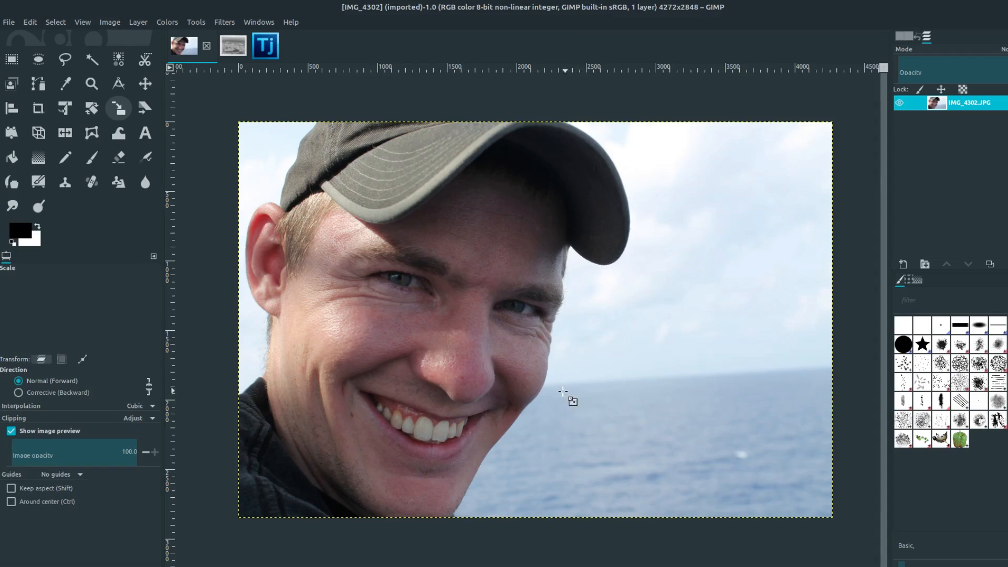
pyautogui.moveTo(475, 319)
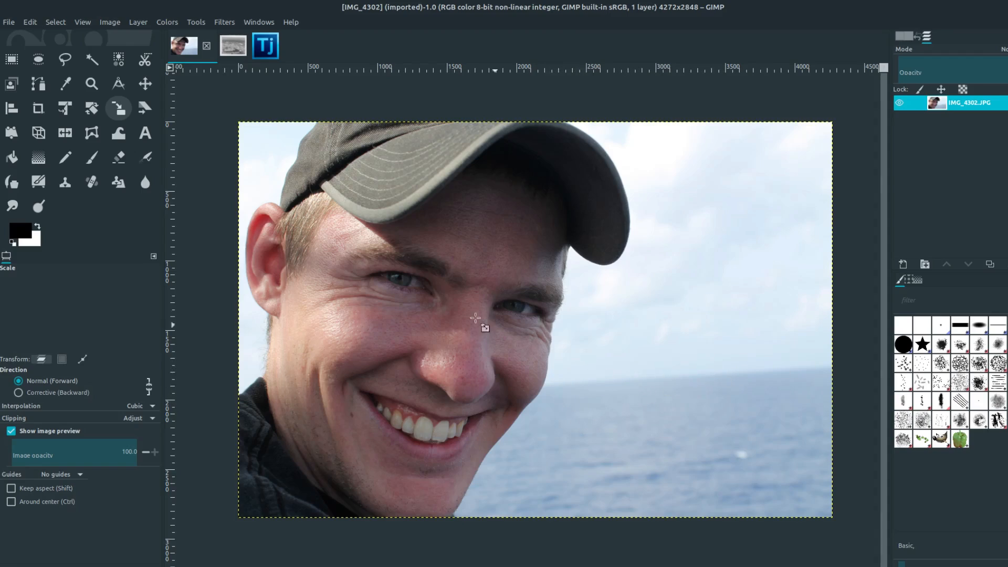
# - Rotate the portrait photo about 6.5 degrees, leaving black wedges at the canvas edges
pyautogui.click(92, 108)
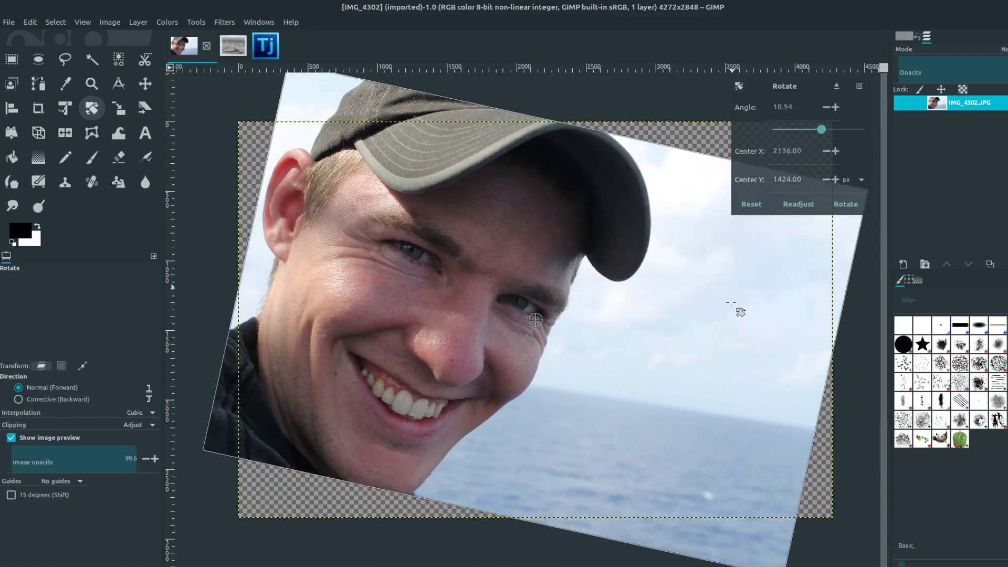
pyautogui.moveTo(822, 131); pyautogui.dragTo(821, 130)
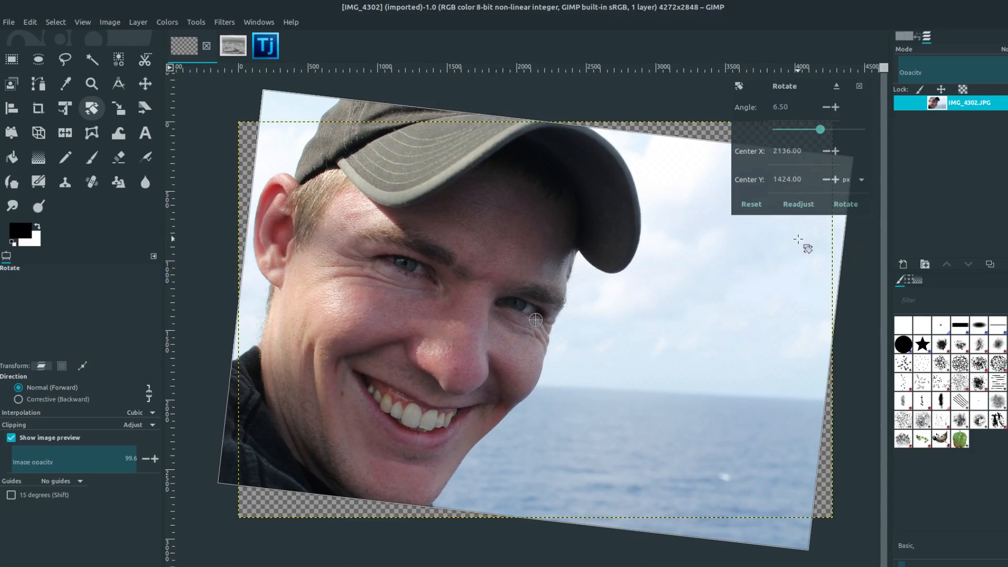
pyautogui.press('Return')
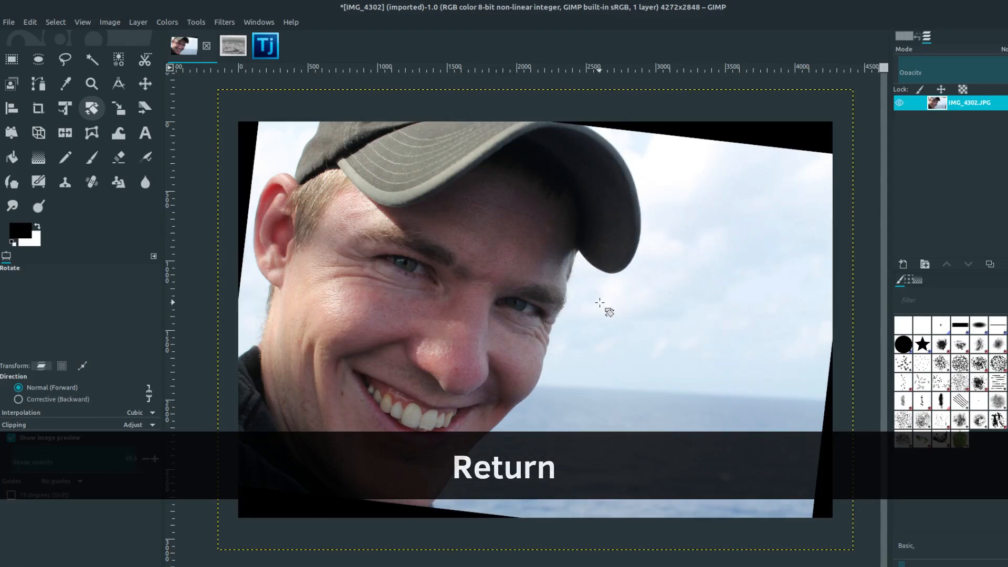
pyautogui.press('Return')
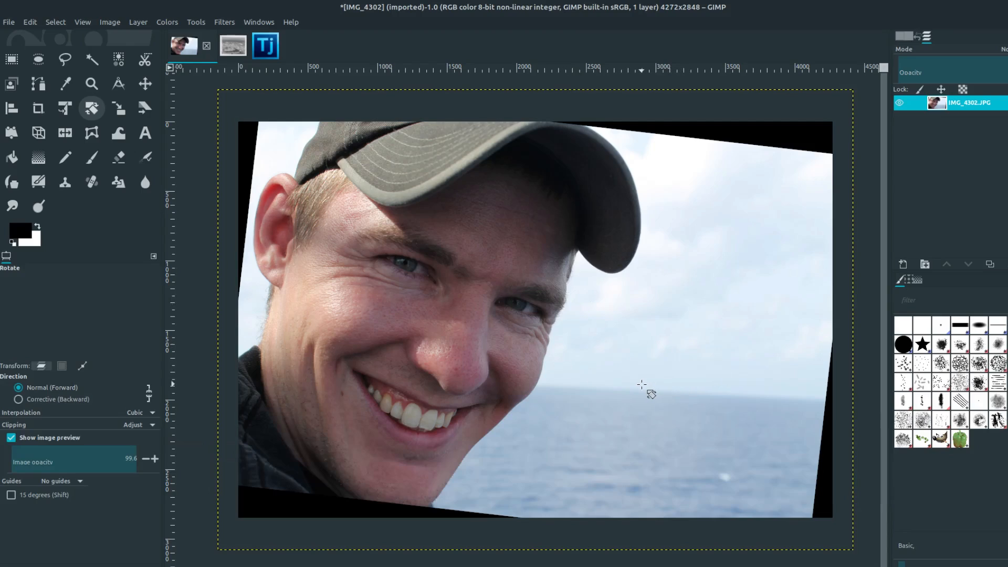
# - Undo the rotation so the portrait photo returns to its original state
pyautogui.press('ctrl+z')
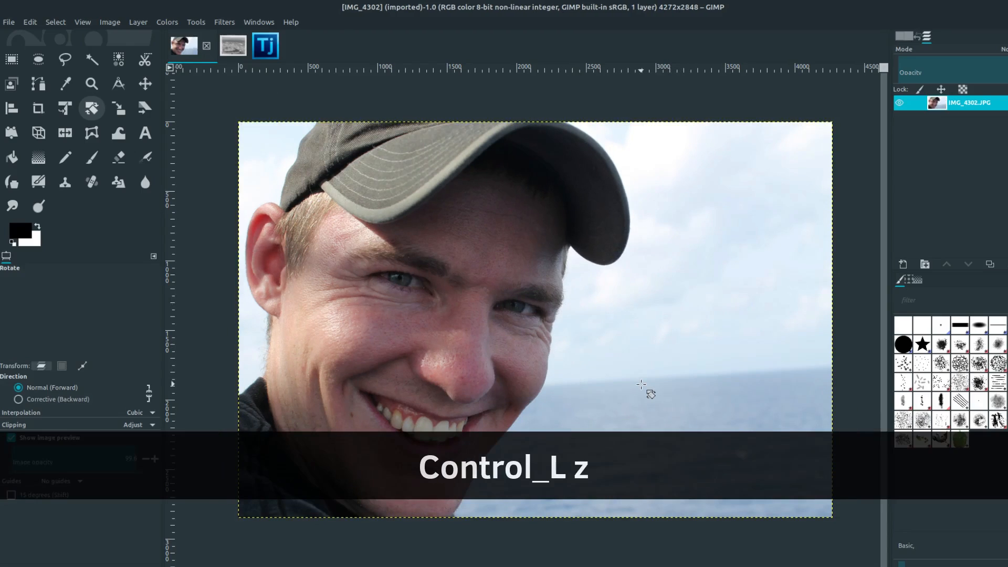
pyautogui.press('ctrl+z')
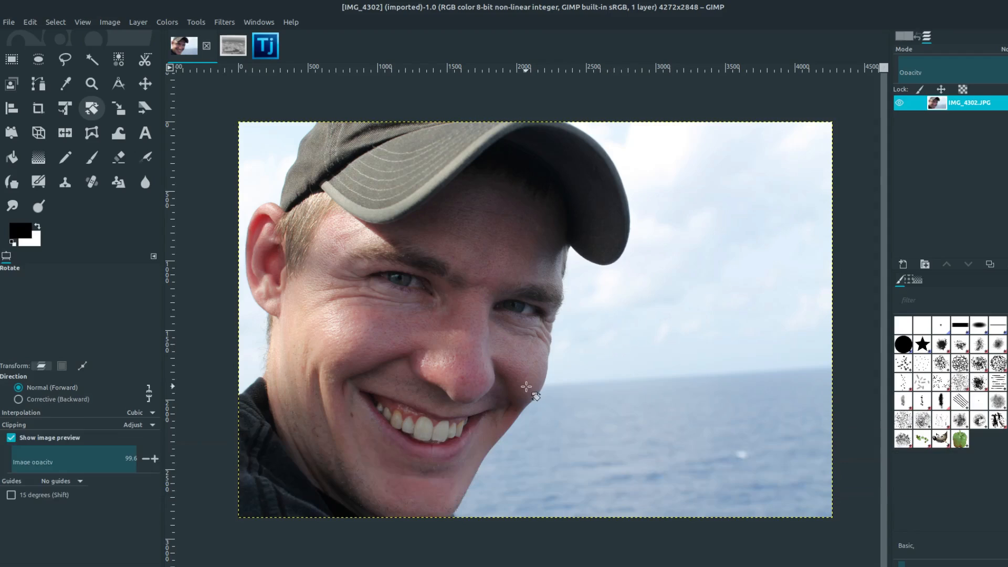
pyautogui.moveTo(562, 79)
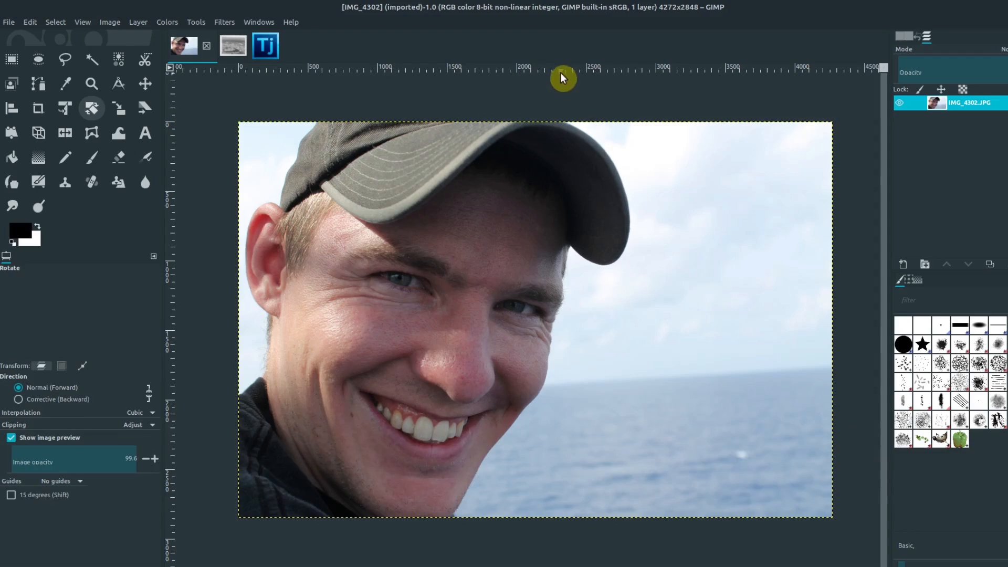
pyautogui.moveTo(718, 73)
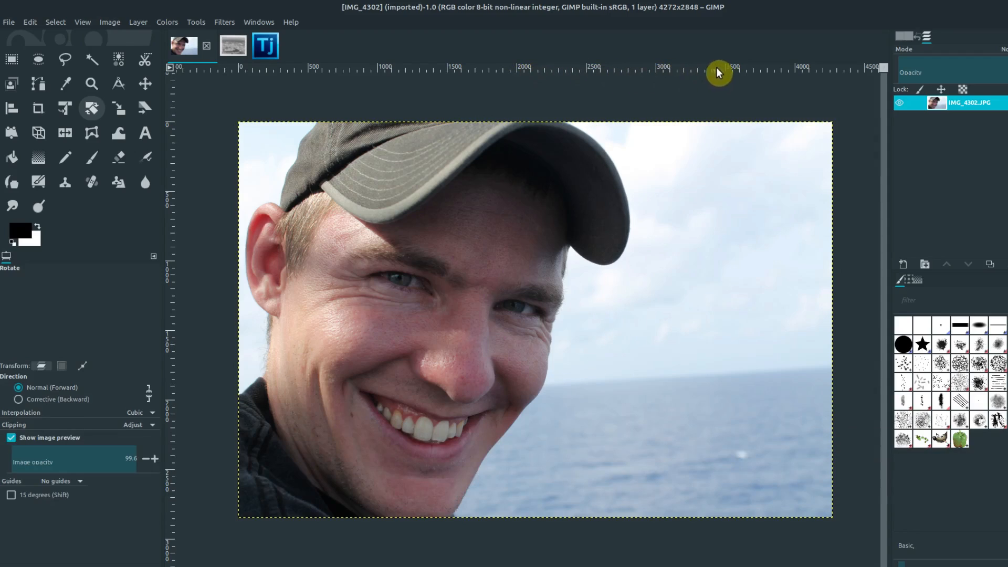
pyautogui.moveTo(521, 72)
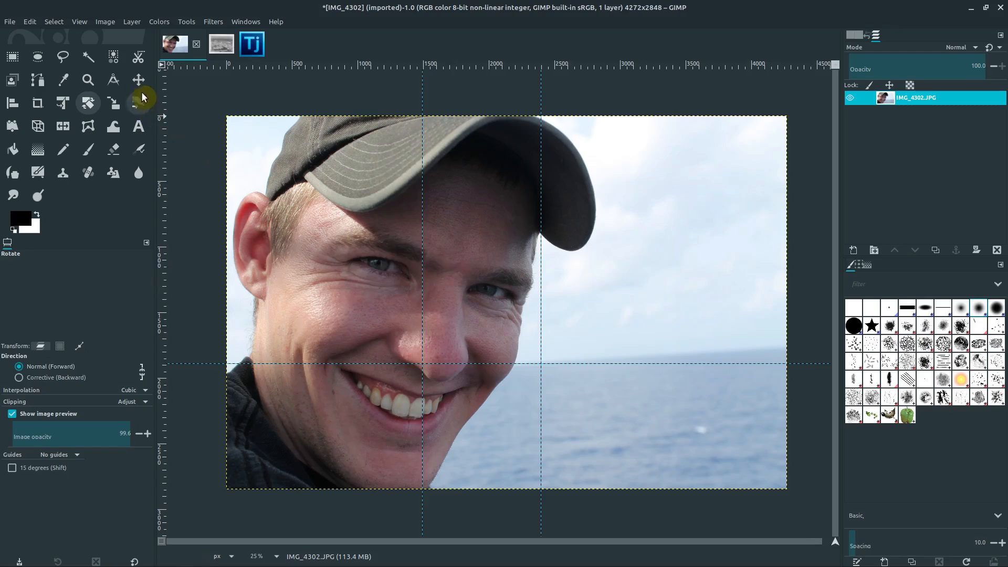
# - Remove the vertical guides and rotate the photo again so the sea horizon runs level
pyautogui.click(139, 79)
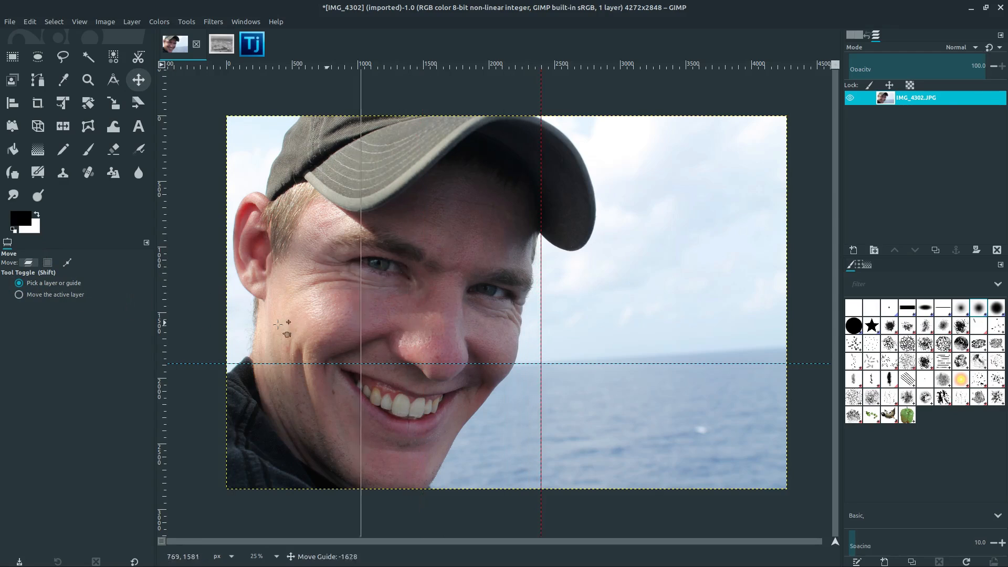
pyautogui.click(87, 103)
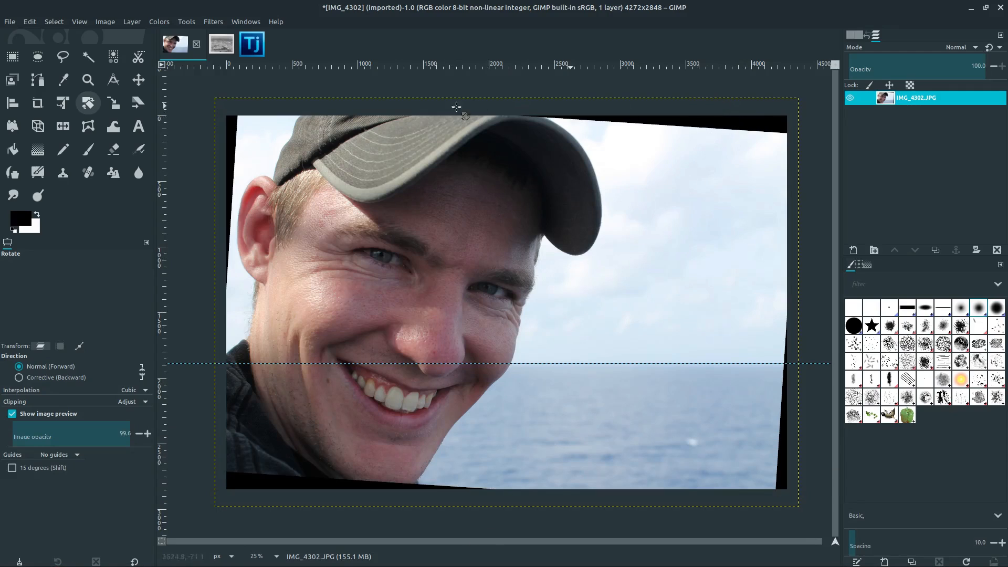
pyautogui.click(139, 80)
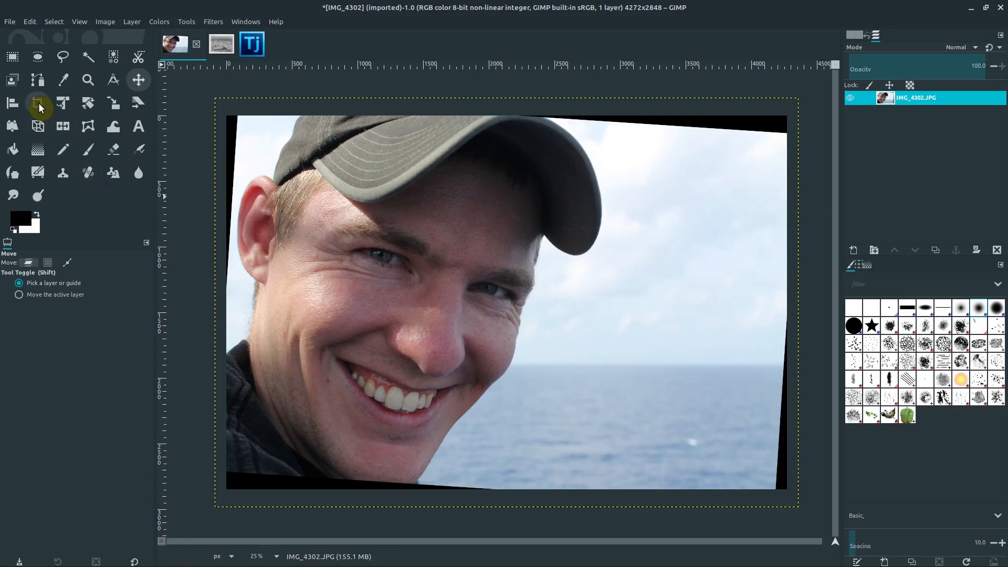
# - Crop the portrait photo to 4040×2596, trimming away the black wedges
pyautogui.click(37, 103)
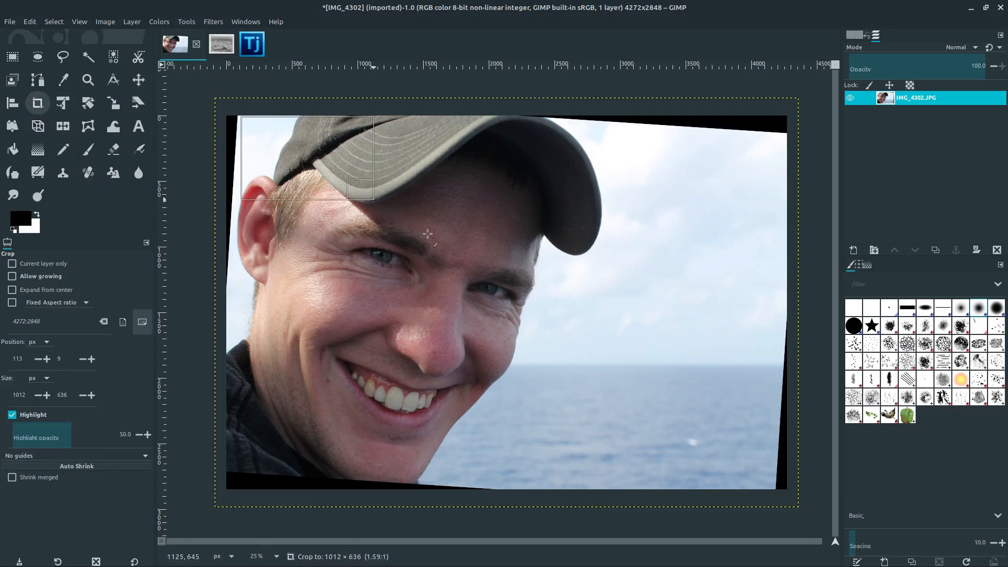
pyautogui.moveTo(374, 200); pyautogui.dragTo(729, 476)
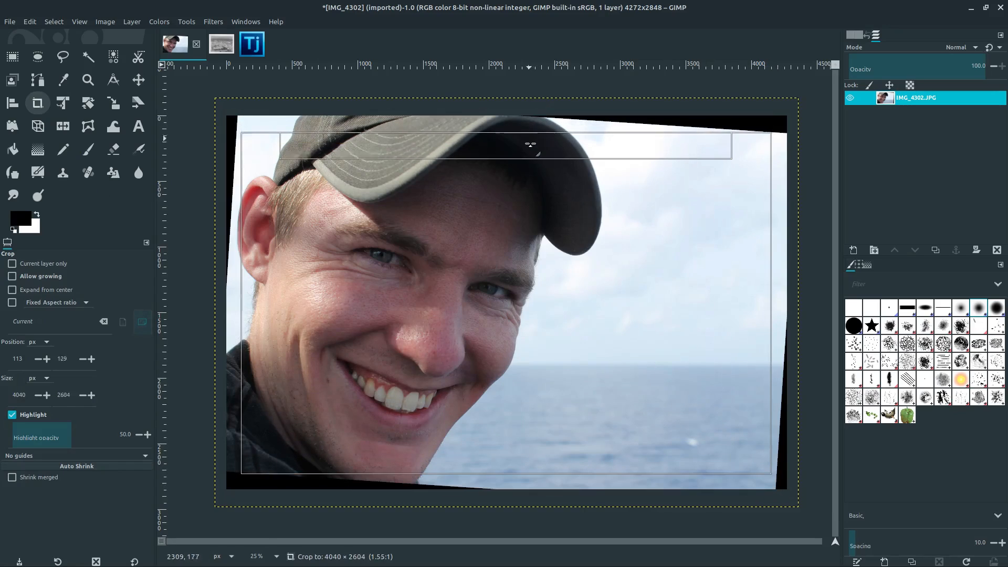
pyautogui.press('Return')
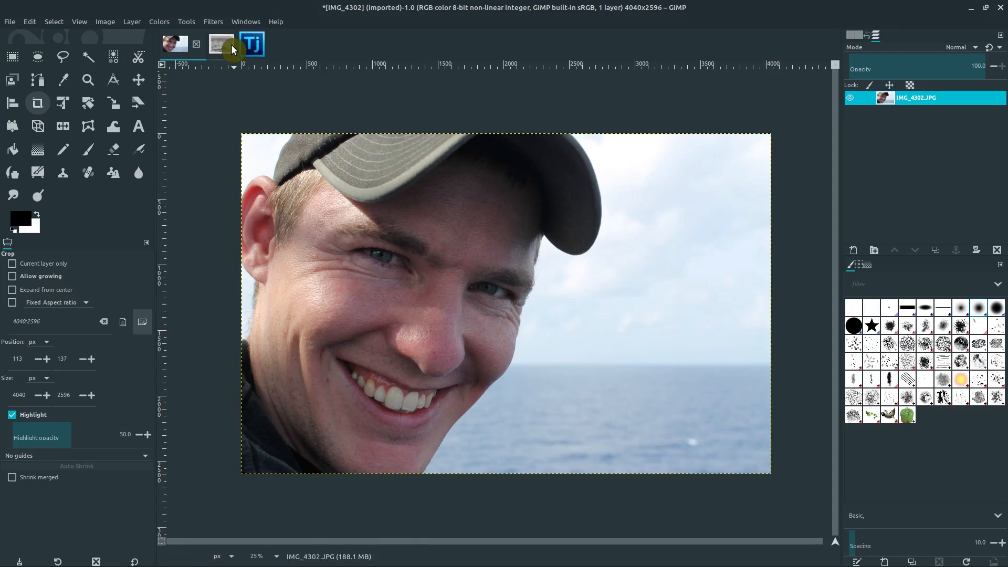
# - Switch to the old WWII photo and draw a crop rectangle around the print
pyautogui.click(220, 44)
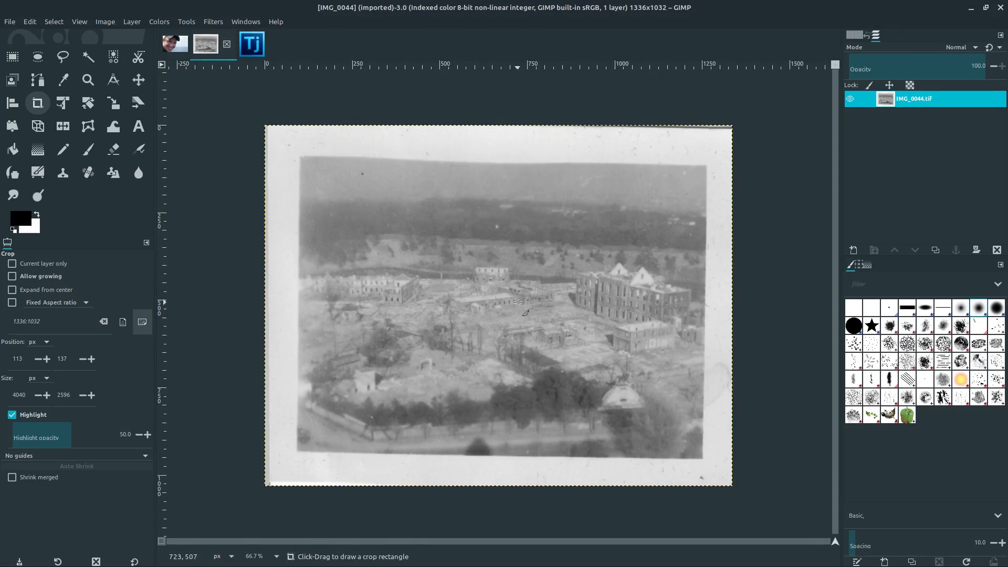
pyautogui.moveTo(314, 322)
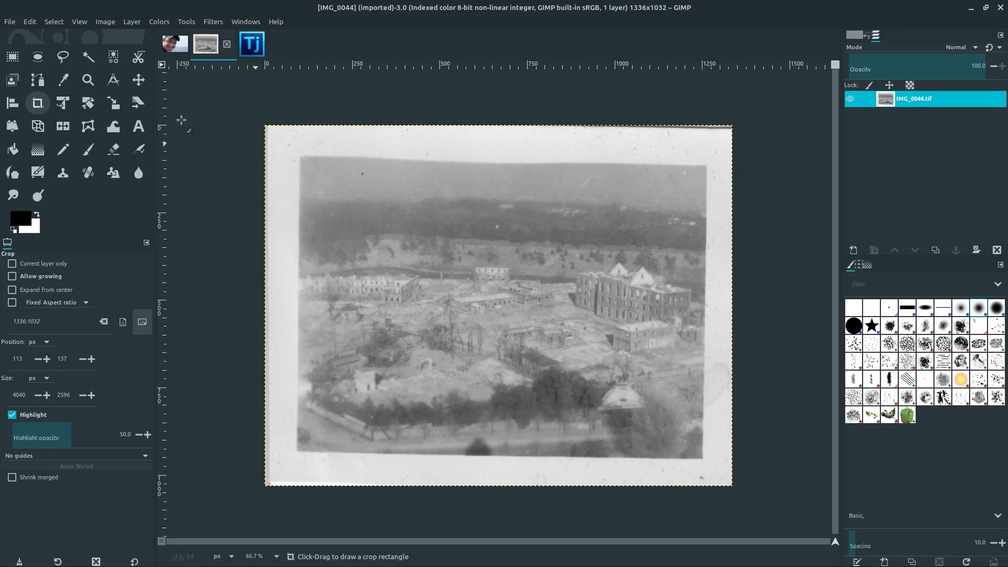
pyautogui.click(12, 57)
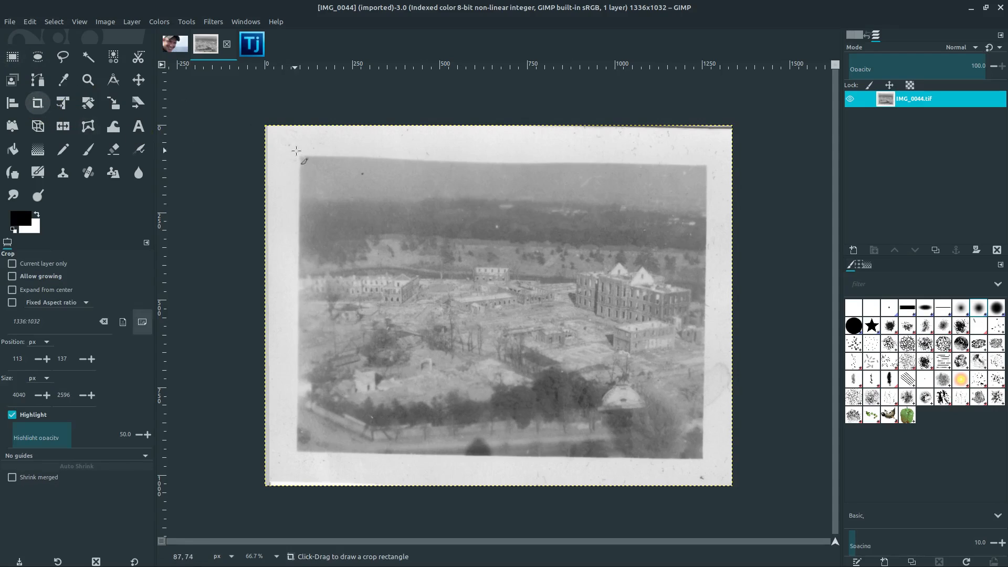
pyautogui.moveTo(297, 154); pyautogui.dragTo(312, 171)
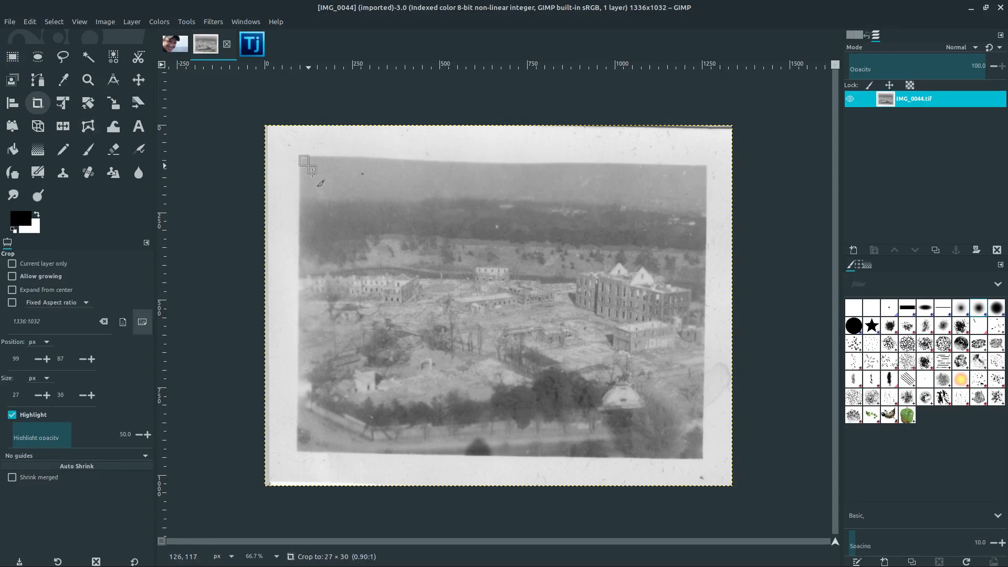
pyautogui.moveTo(308, 164); pyautogui.dragTo(699, 458)
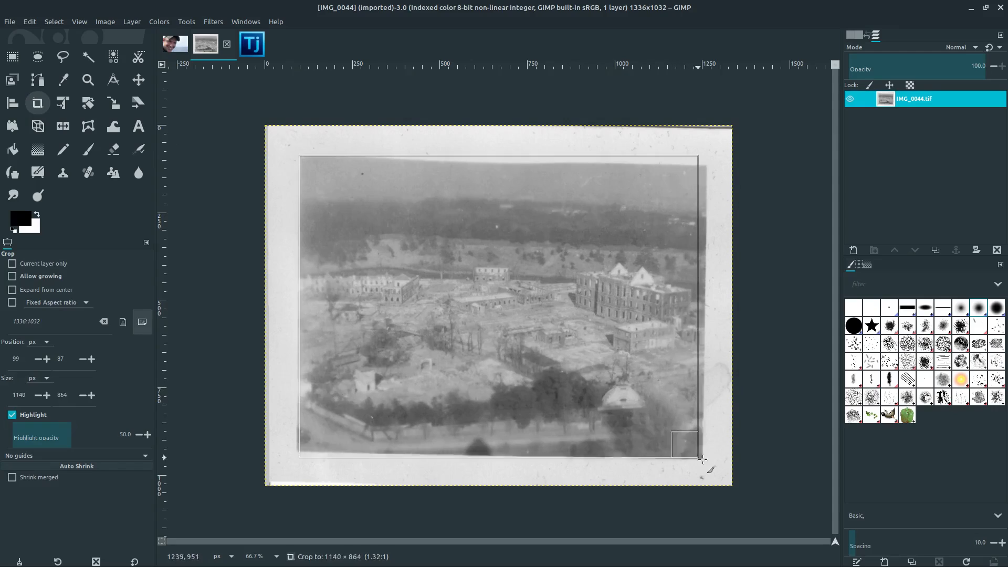
# - Adjust the crop area to the print's border, then cancel it without cropping
pyautogui.moveTo(700, 458); pyautogui.dragTo(707, 462)
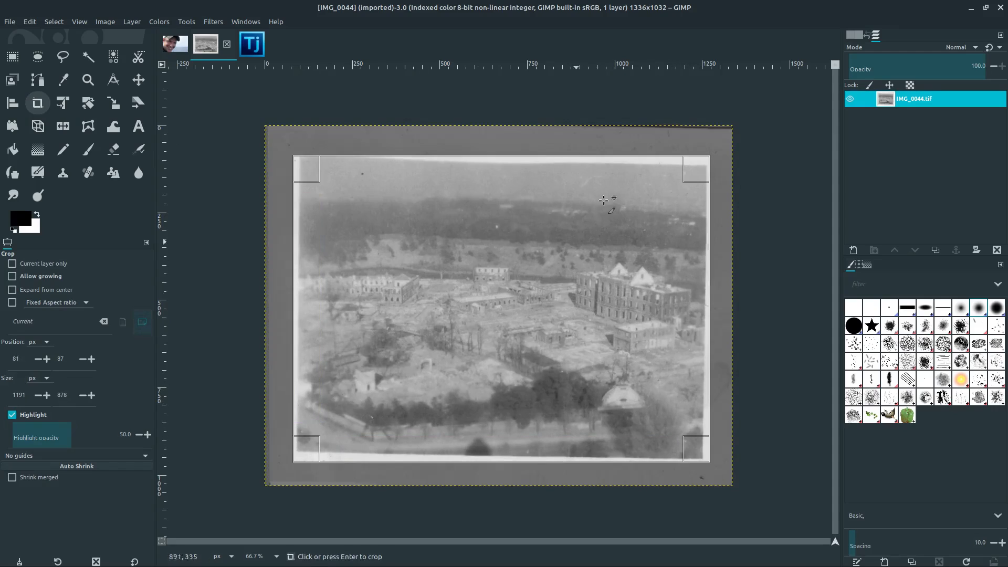
pyautogui.moveTo(603, 199); pyautogui.dragTo(428, 455)
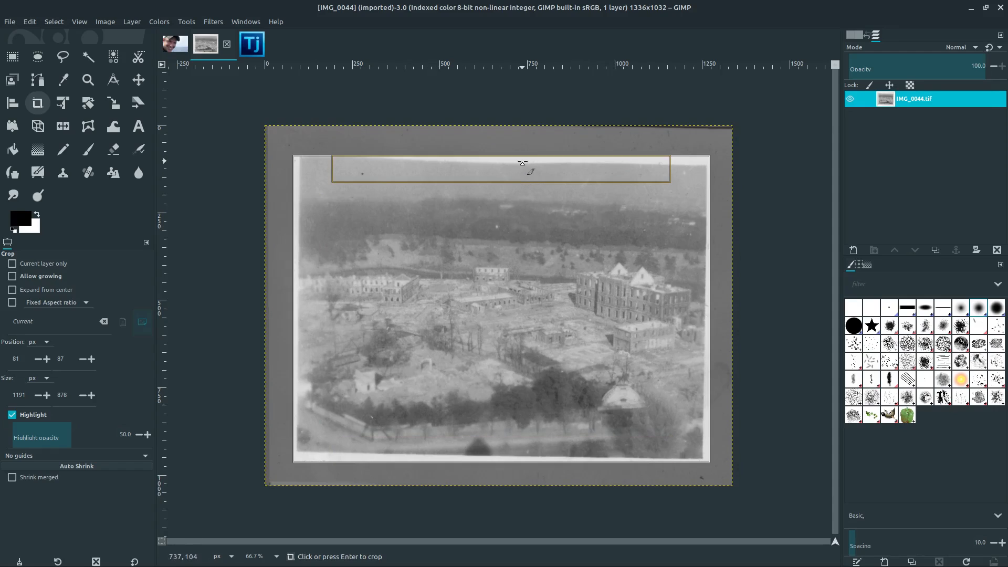
pyautogui.moveTo(523, 167); pyautogui.dragTo(675, 322)
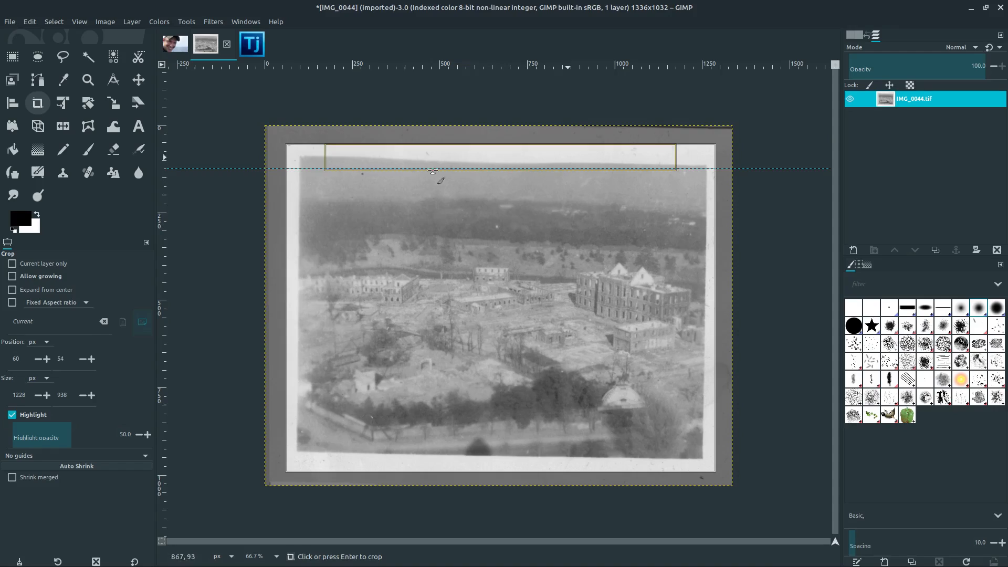
pyautogui.press('Escape')
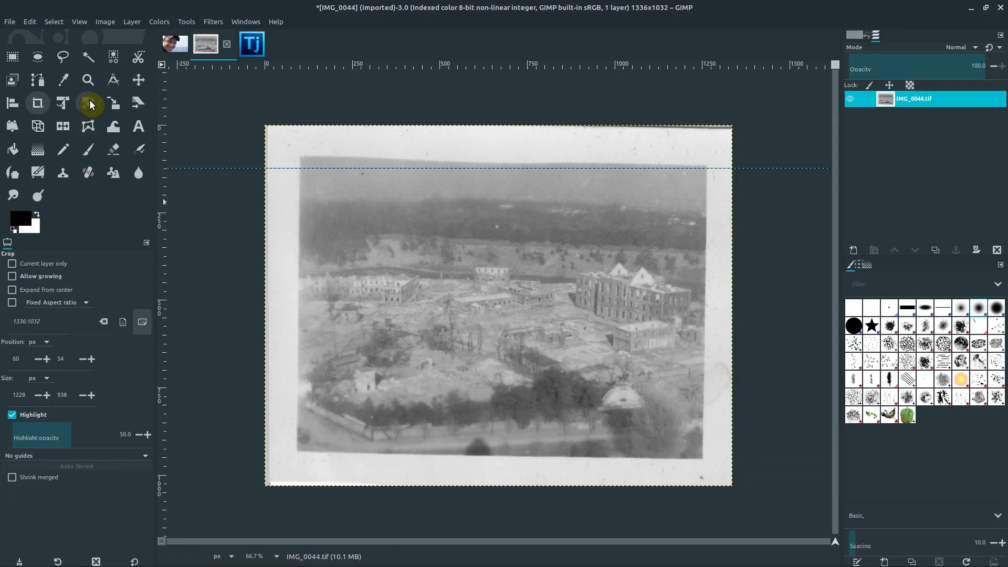
# - Rotate the photo about -1.43° with Clipping set to Crop to result
pyautogui.click(88, 104)
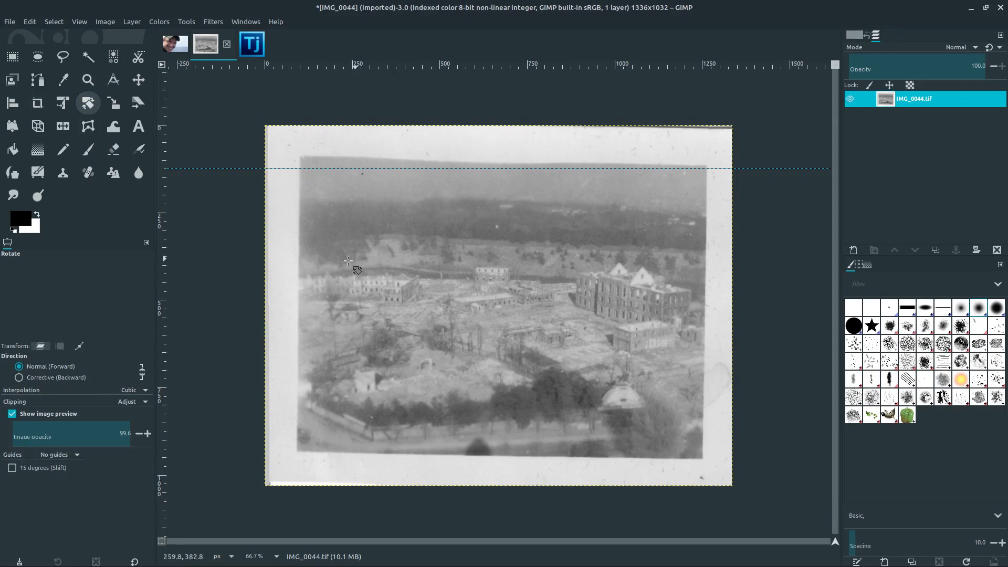
pyautogui.moveTo(282, 179)
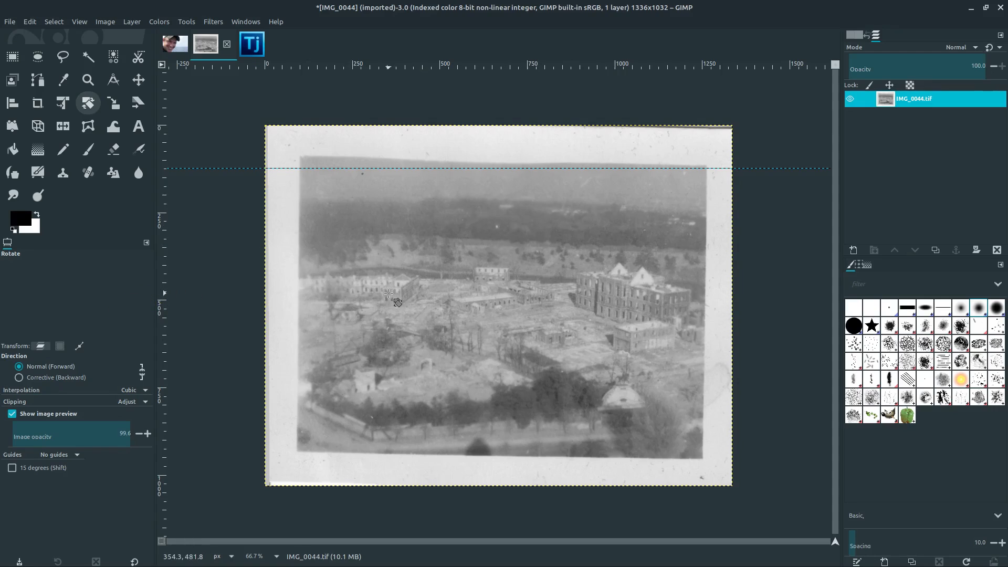
pyautogui.press('Super_L')
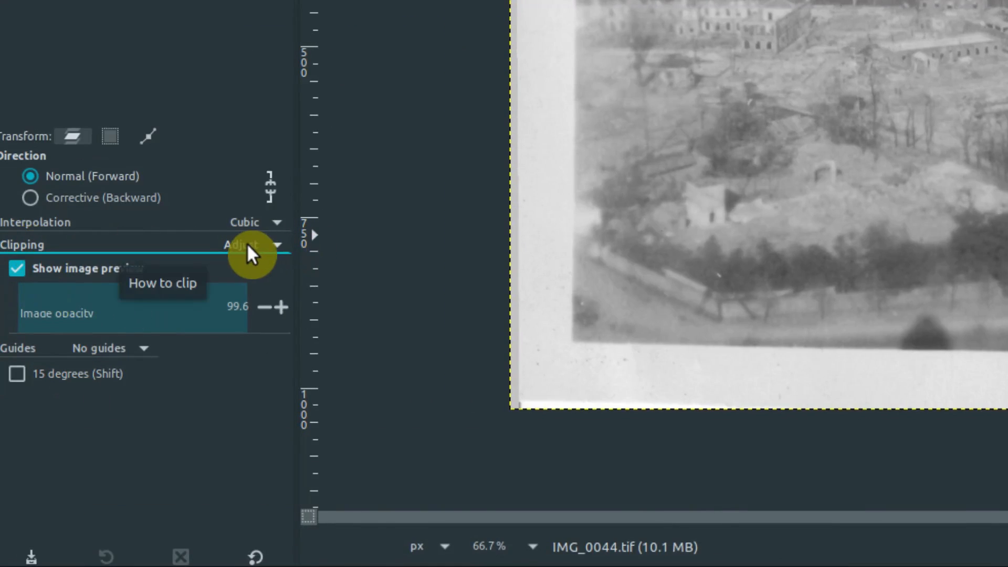
pyautogui.click(257, 244)
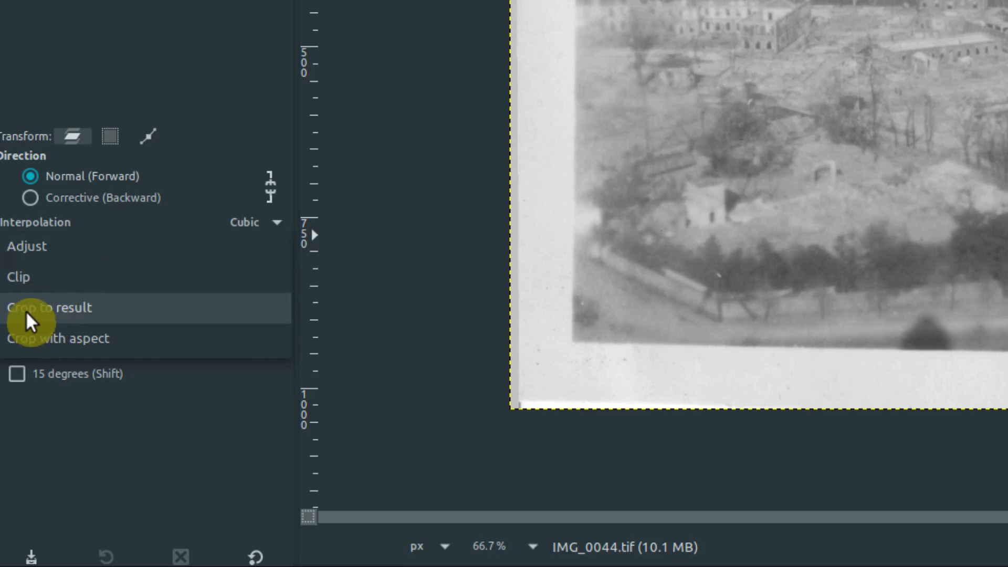
pyautogui.click(50, 307)
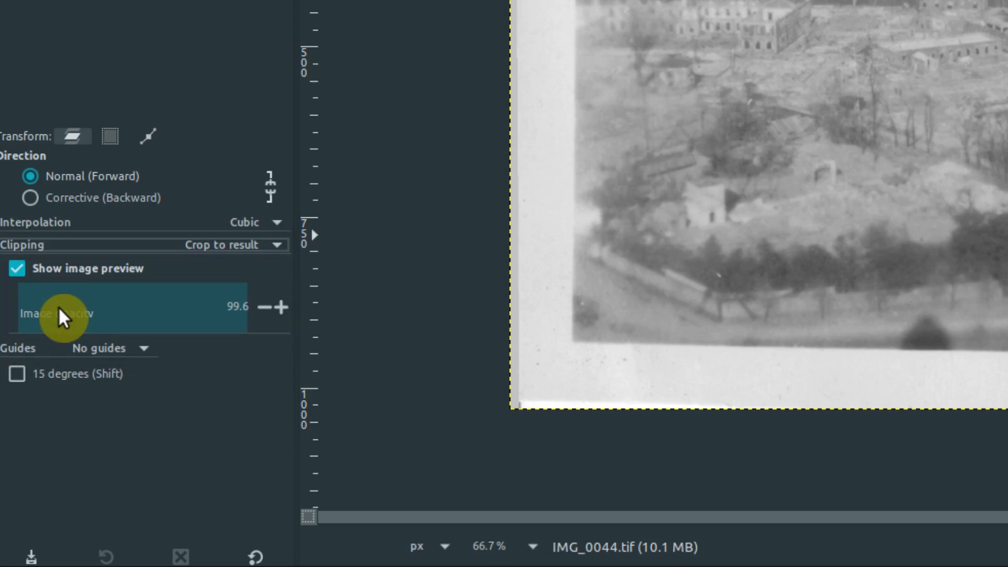
pyautogui.moveTo(239, 258)
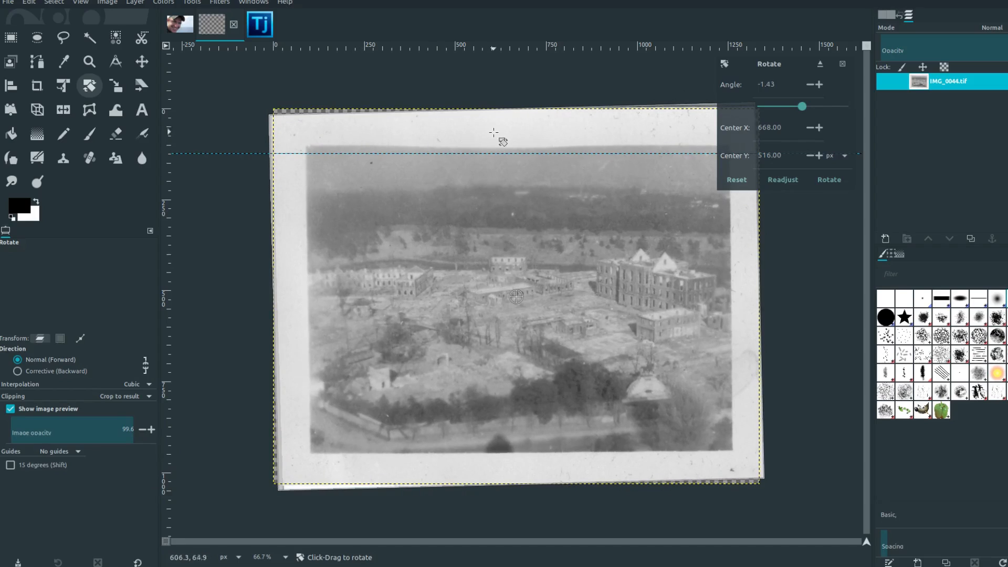
pyautogui.click(828, 179)
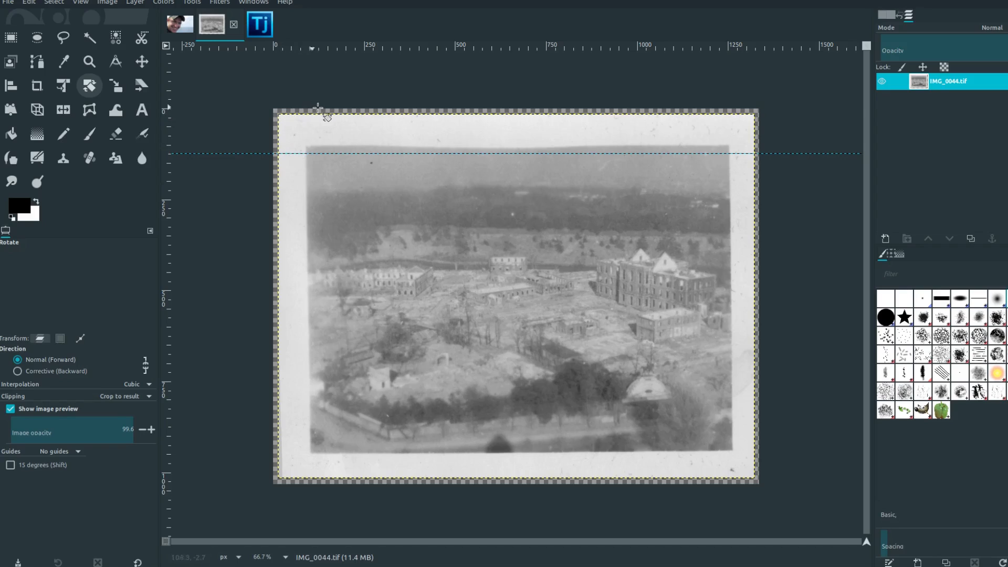
pyautogui.moveTo(277, 175)
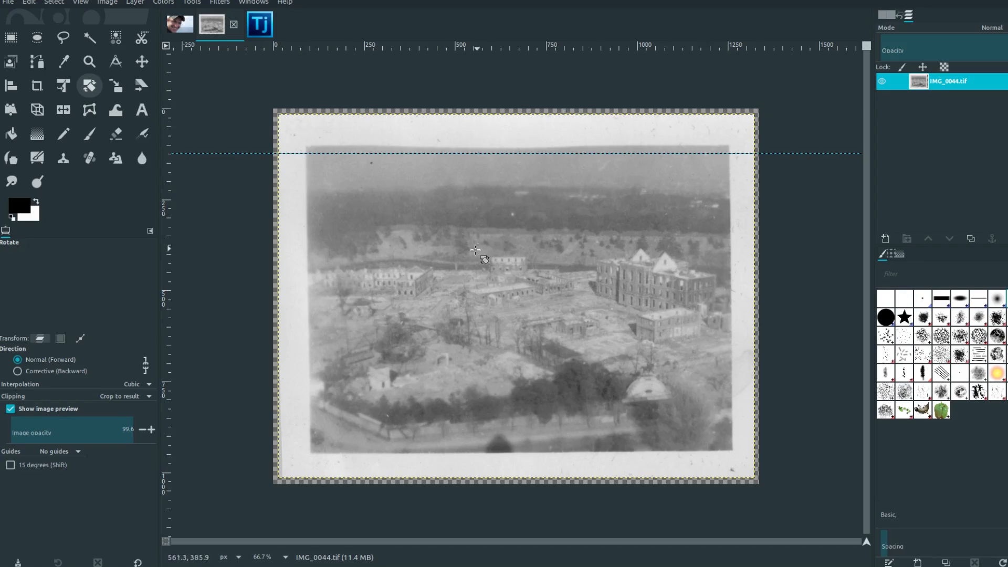
# - Crop the photo to the picture inside the white border, about 1166×835
pyautogui.click(37, 85)
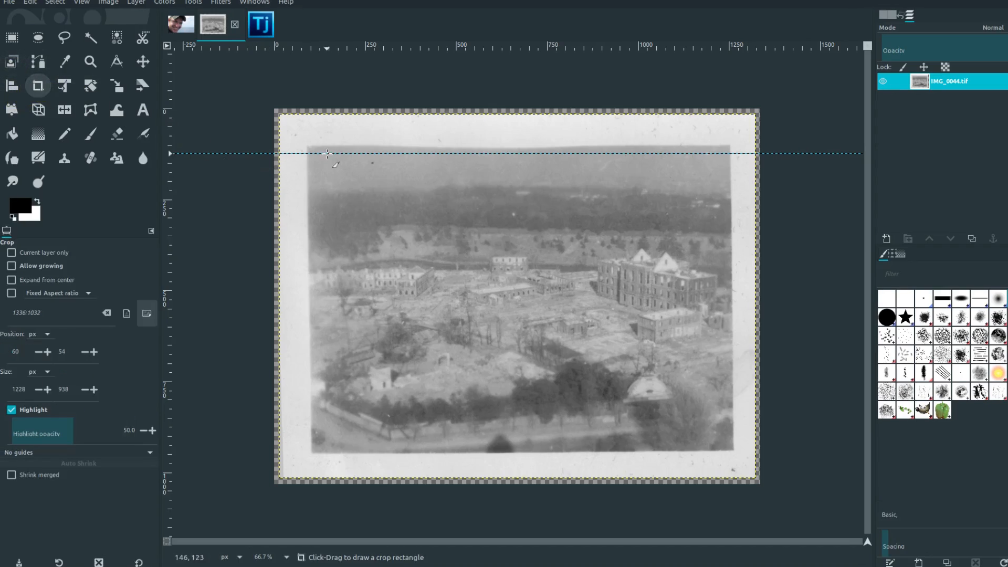
pyautogui.moveTo(307, 147); pyautogui.dragTo(505, 253)
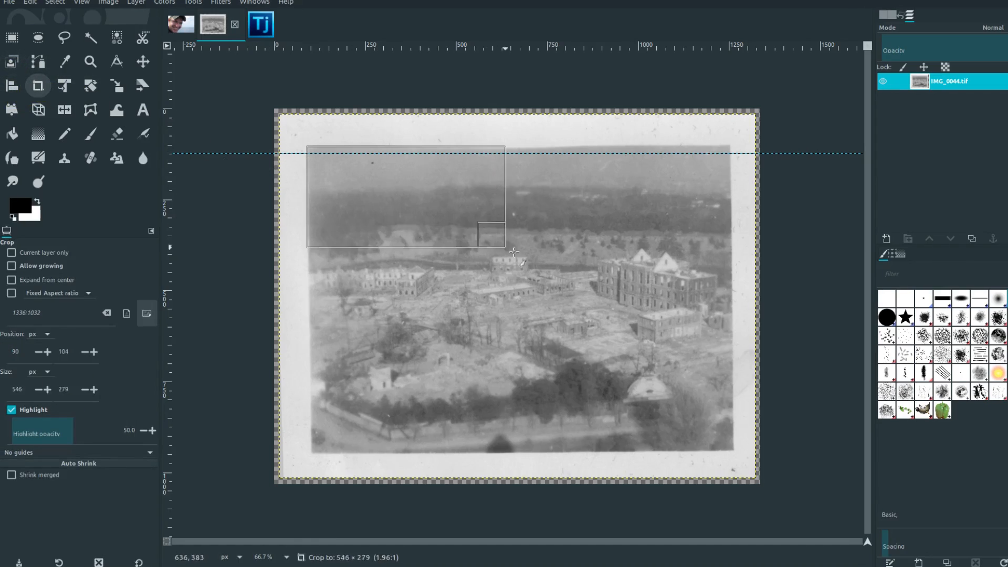
pyautogui.moveTo(505, 252); pyautogui.dragTo(730, 451)
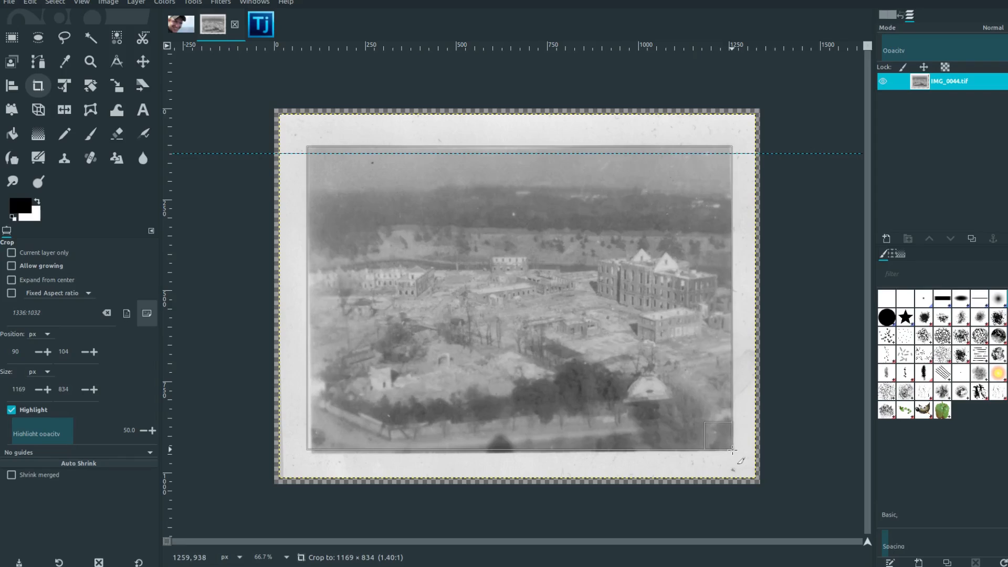
pyautogui.moveTo(730, 452); pyautogui.dragTo(732, 453)
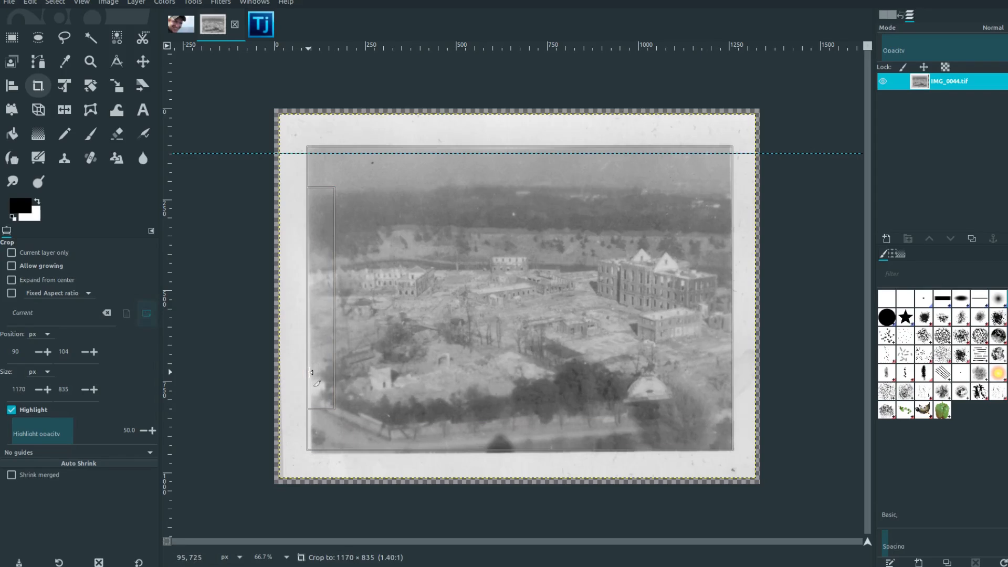
pyautogui.press('Return')
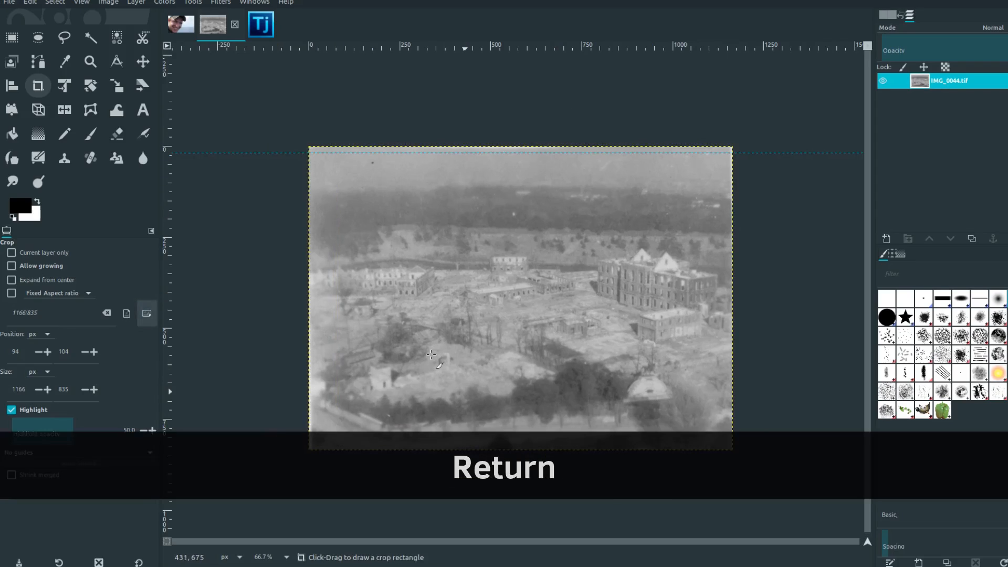
pyautogui.press('Return')
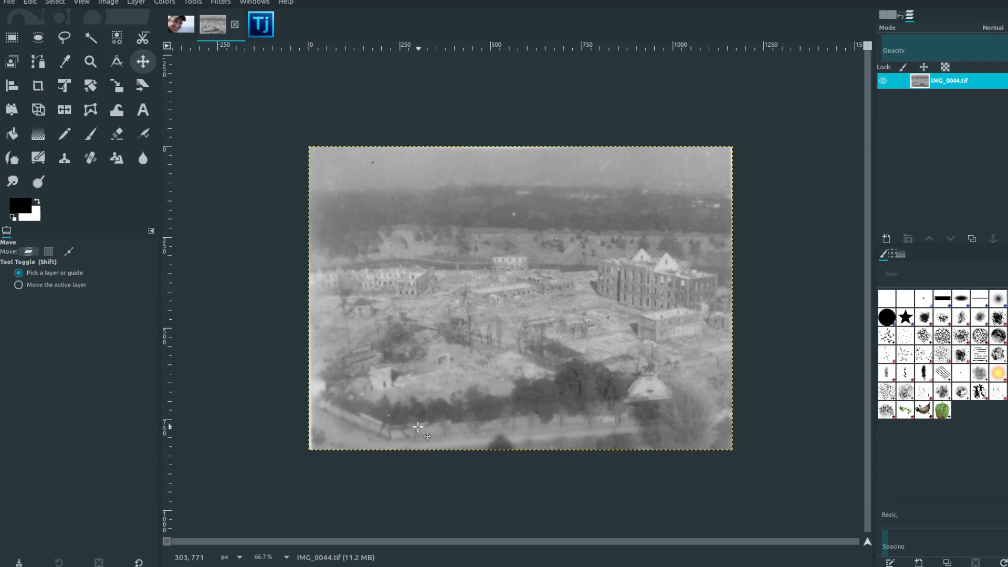
# - Try resizing the photo layer by dragging its corner handles with the Scale tool
pyautogui.click(90, 85)
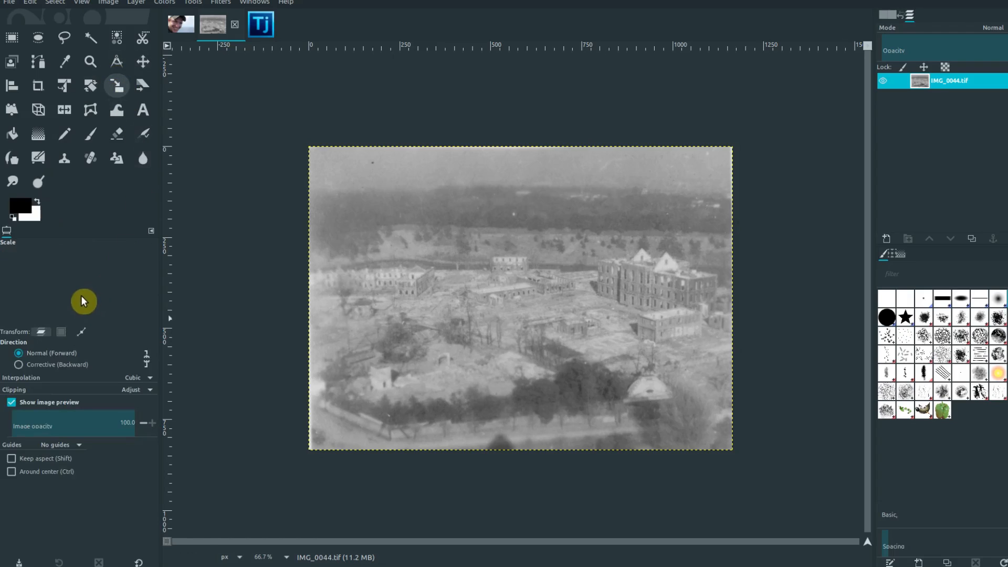
pyautogui.click(520, 298)
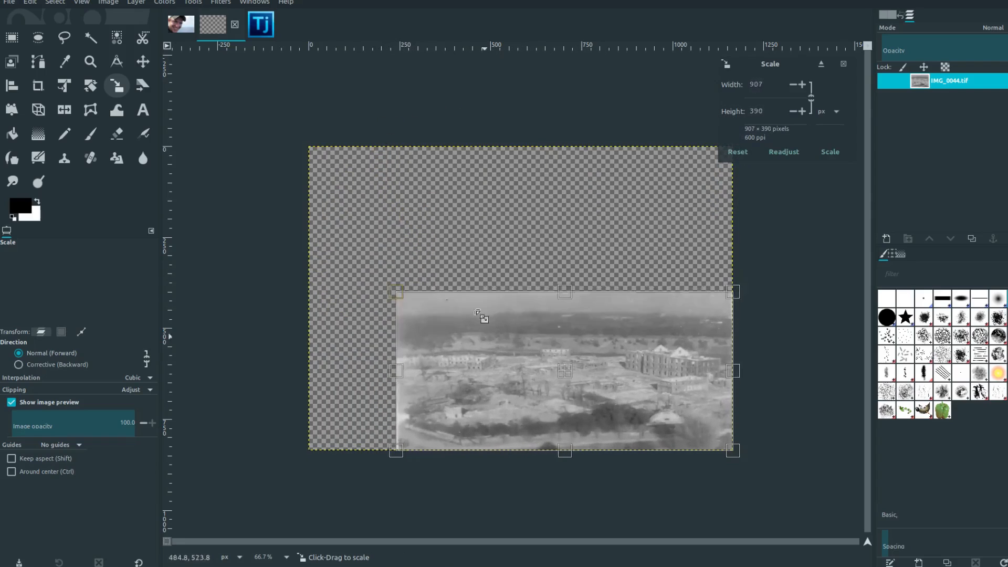
pyautogui.moveTo(395, 291); pyautogui.dragTo(329, 162)
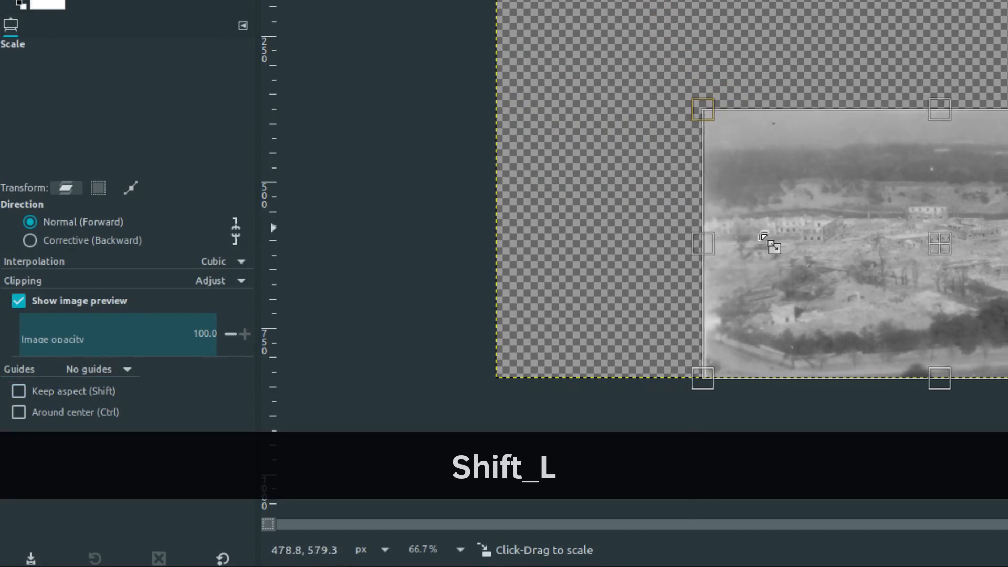
pyautogui.moveTo(703, 109); pyautogui.dragTo(612, 80)
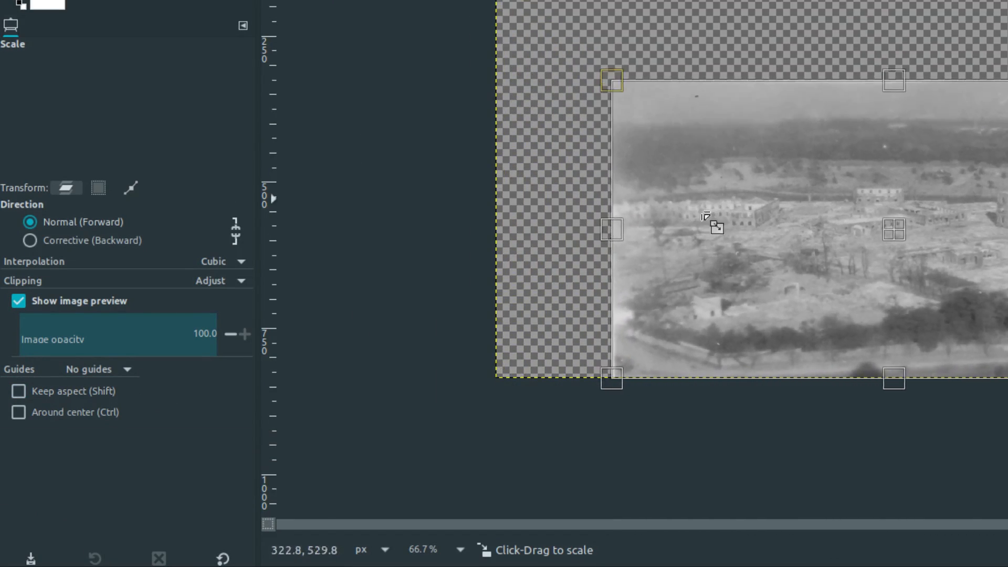
pyautogui.moveTo(612, 80); pyautogui.dragTo(627, 177)
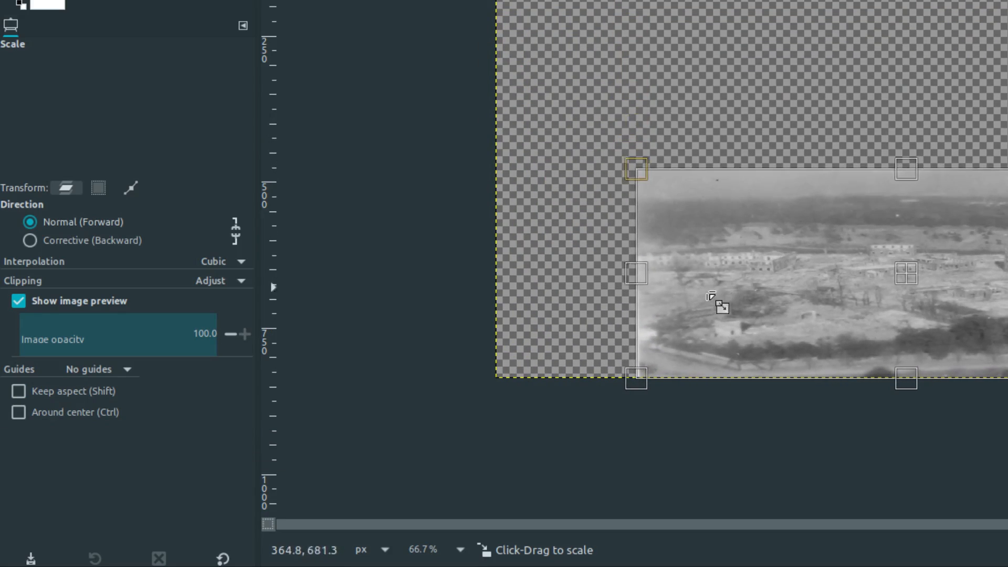
# - Enable Keep aspect, try scaling from center, then cancel the pending scale
pyautogui.click(19, 391)
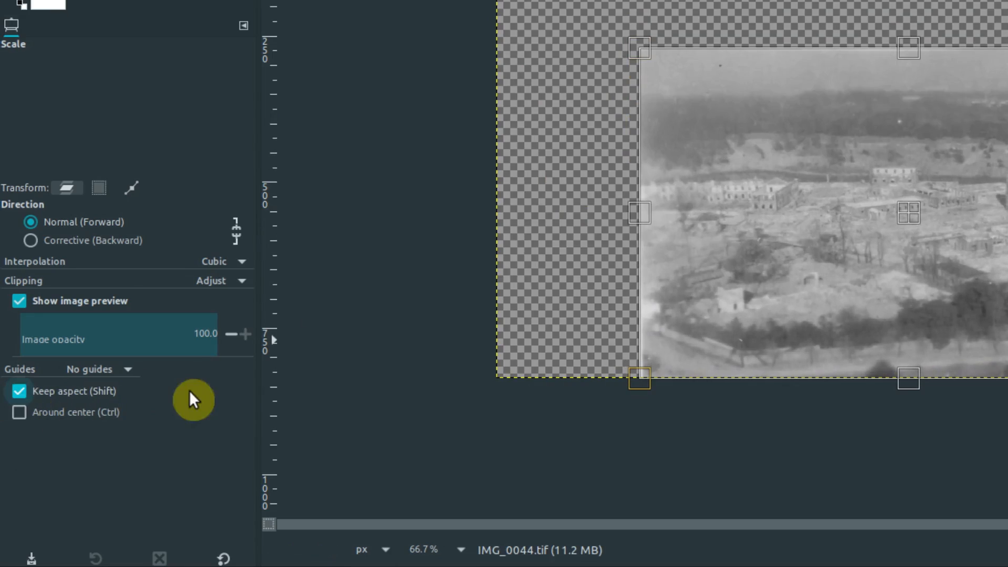
pyautogui.press('ctrl')
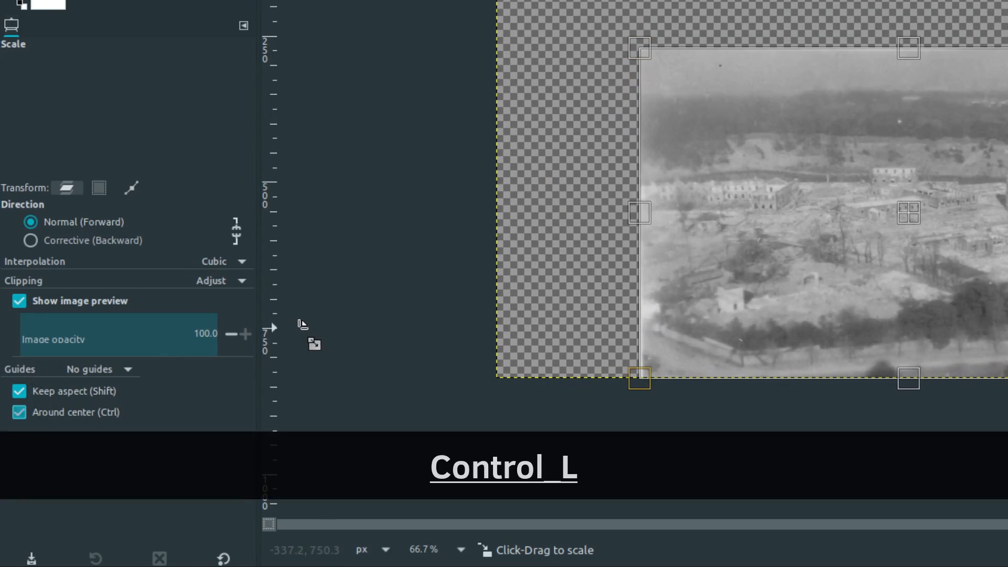
pyautogui.press('z')
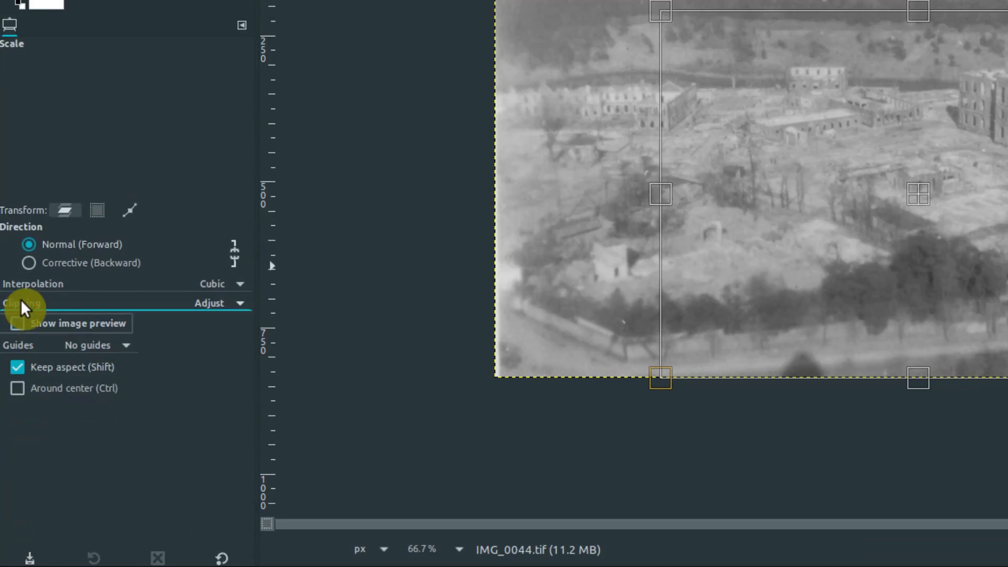
pyautogui.press('ctrl+z')
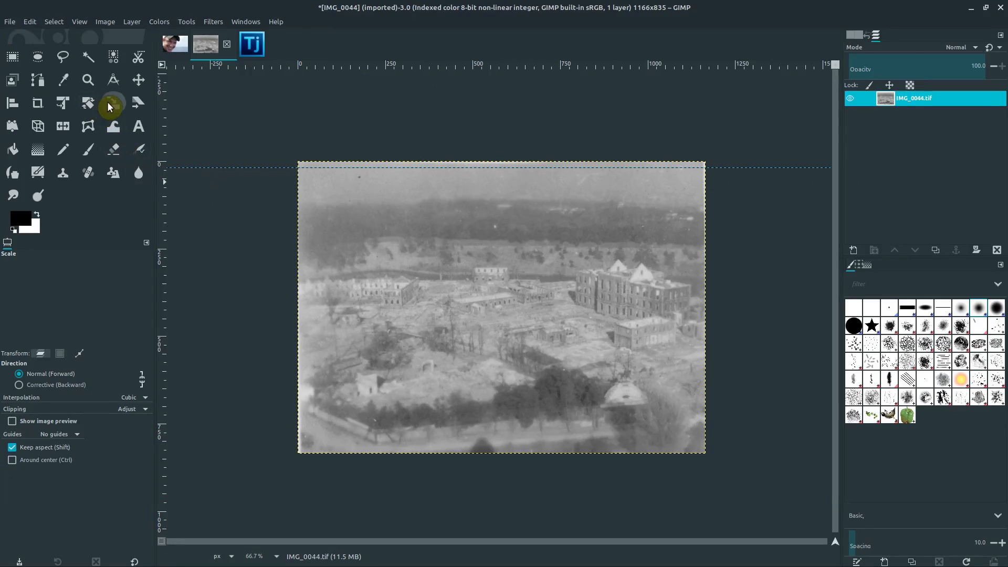
pyautogui.click(111, 103)
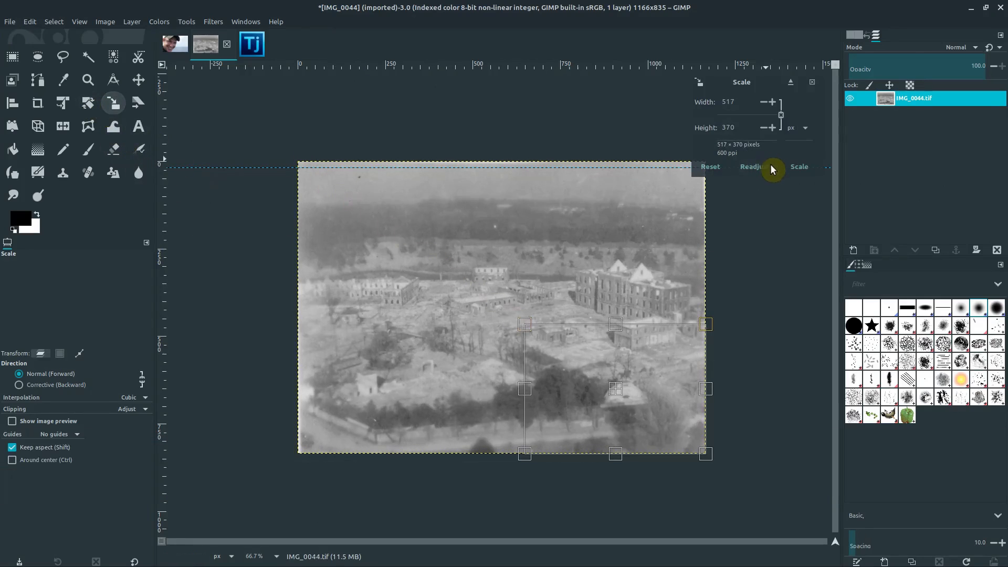
pyautogui.click(799, 167)
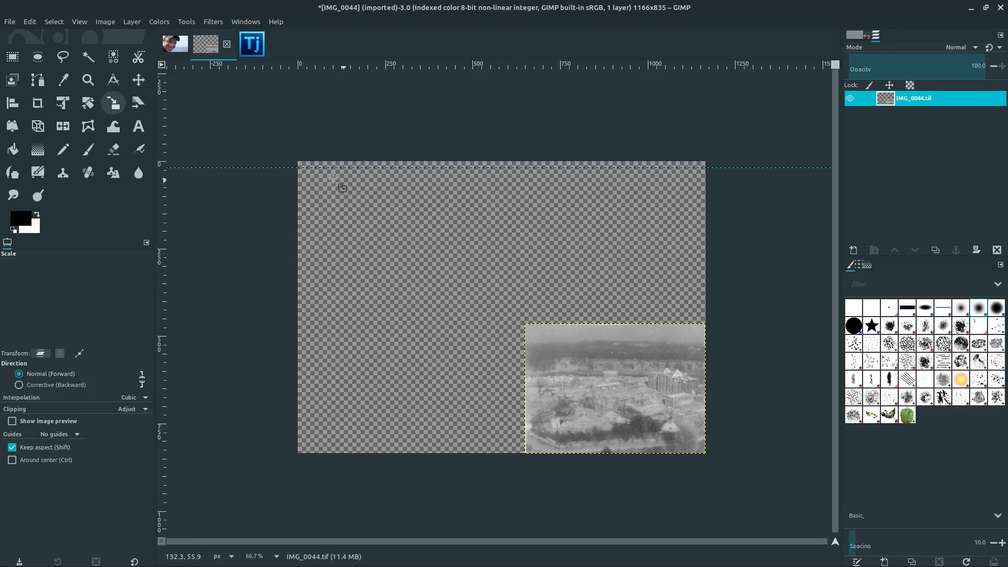
pyautogui.click(139, 78)
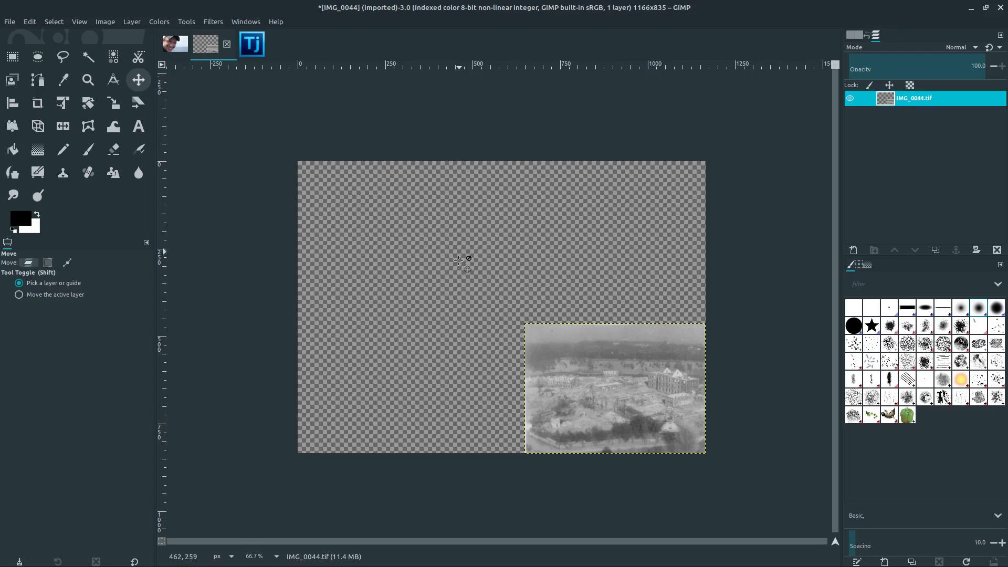
pyautogui.press('Control_L')
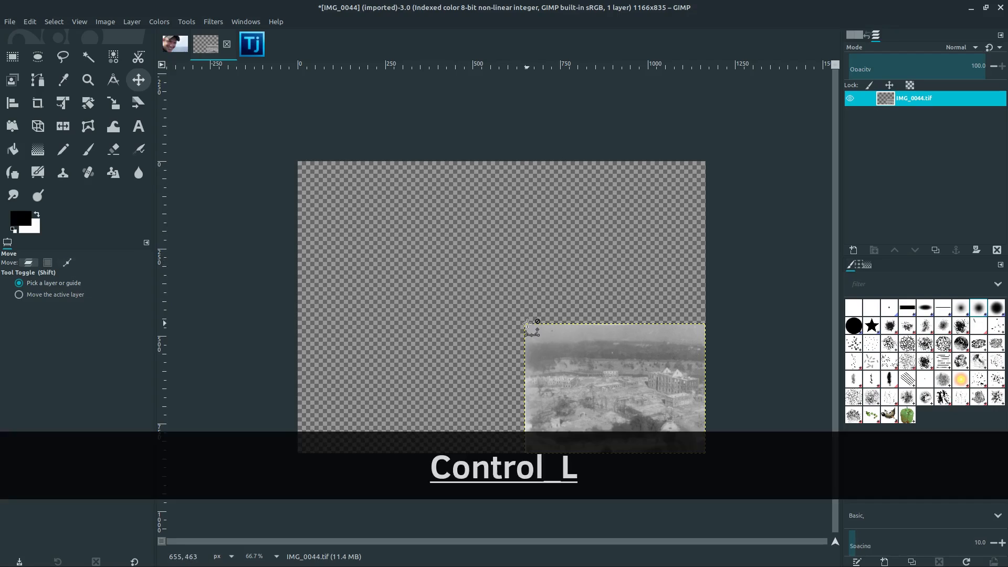
pyautogui.press('ctrl+z')
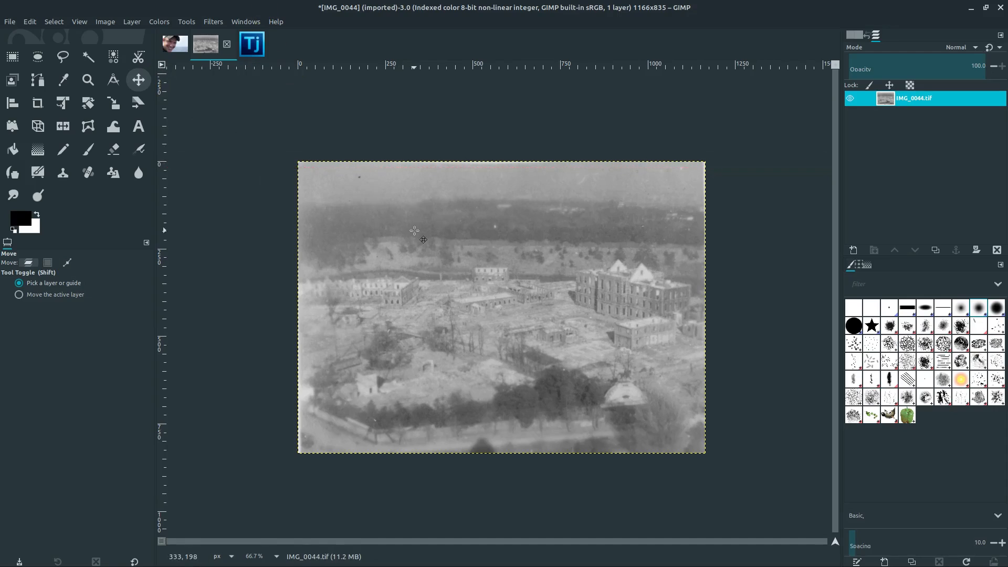
# - Scale the image to 1920 pixels wide at 300 pixels per inch resolution
pyautogui.click(131, 21)
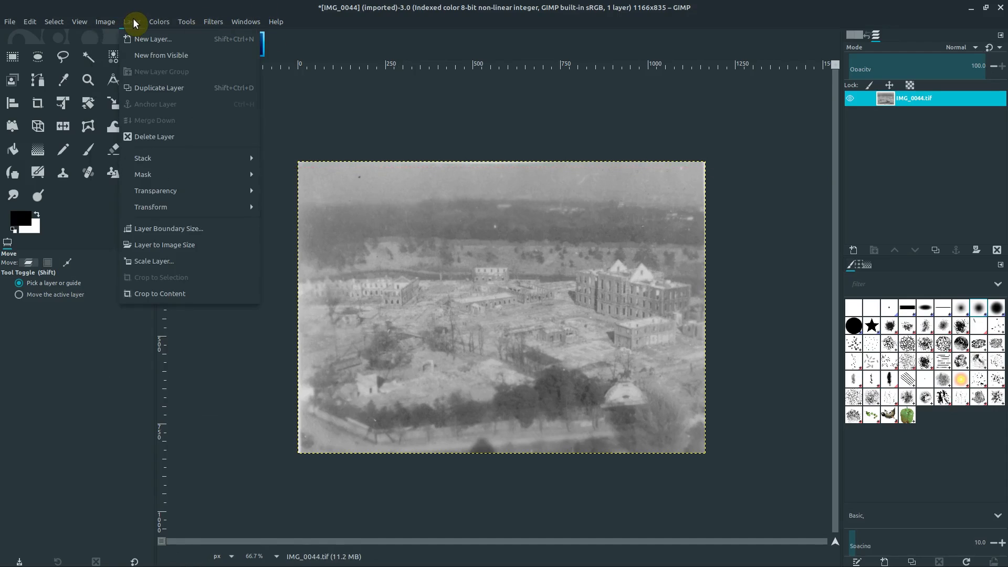
pyautogui.click(105, 21)
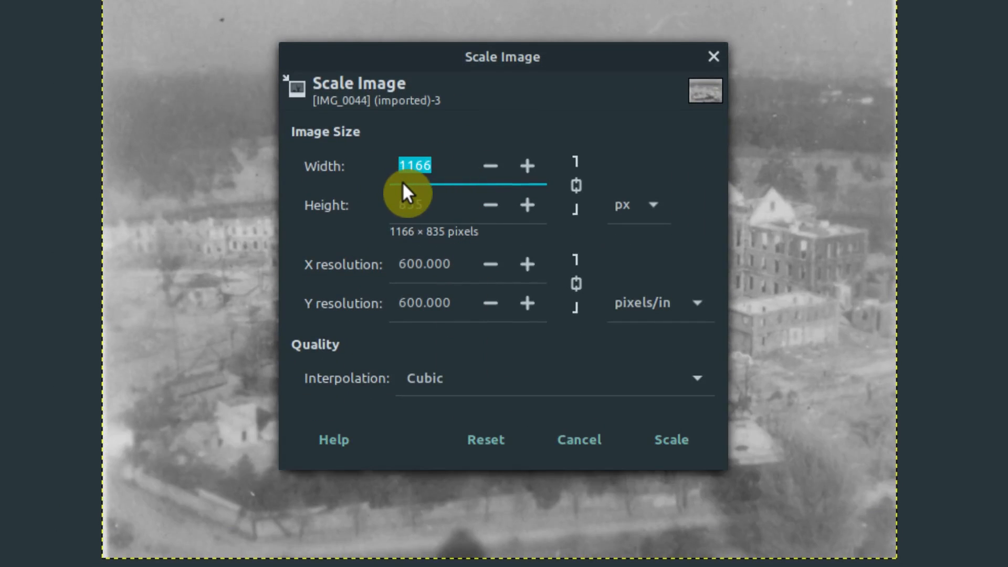
pyautogui.write('1920')
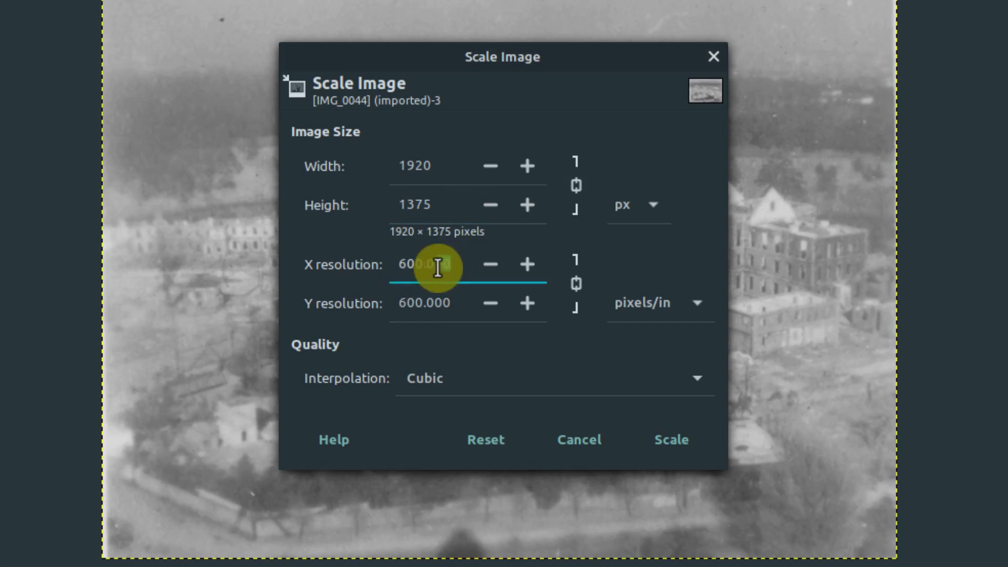
pyautogui.tripleClick(423, 264)
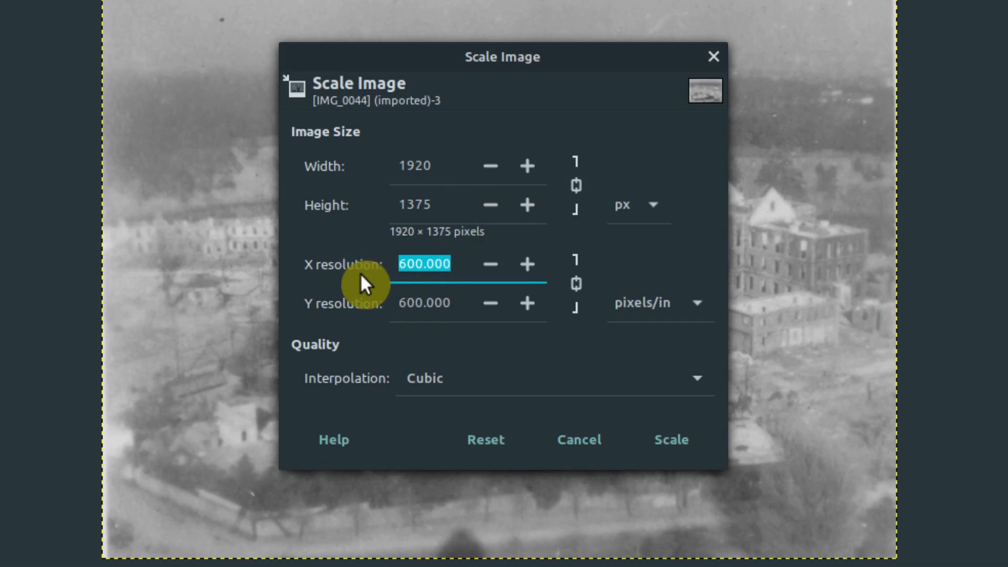
pyautogui.write('96')
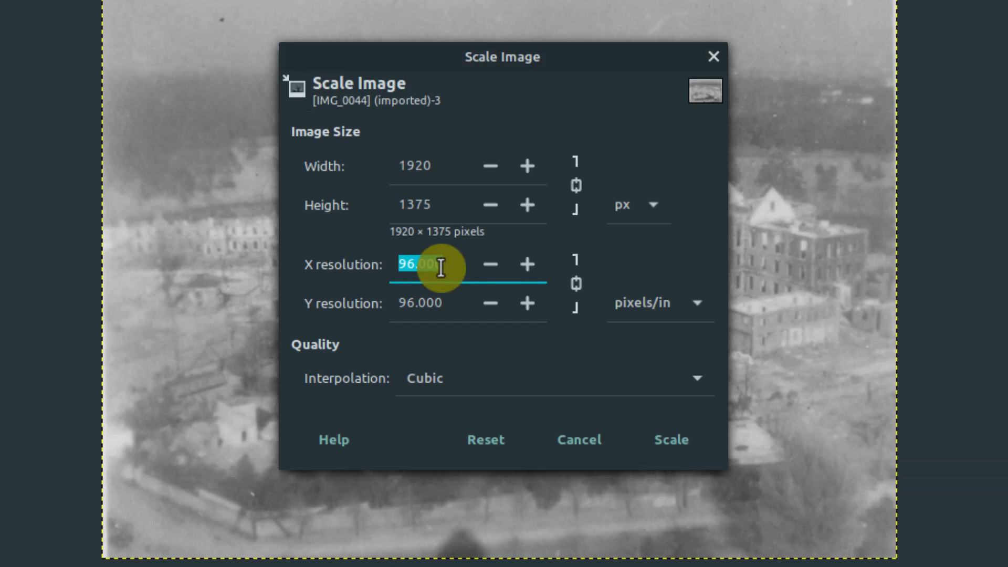
pyautogui.write('300')
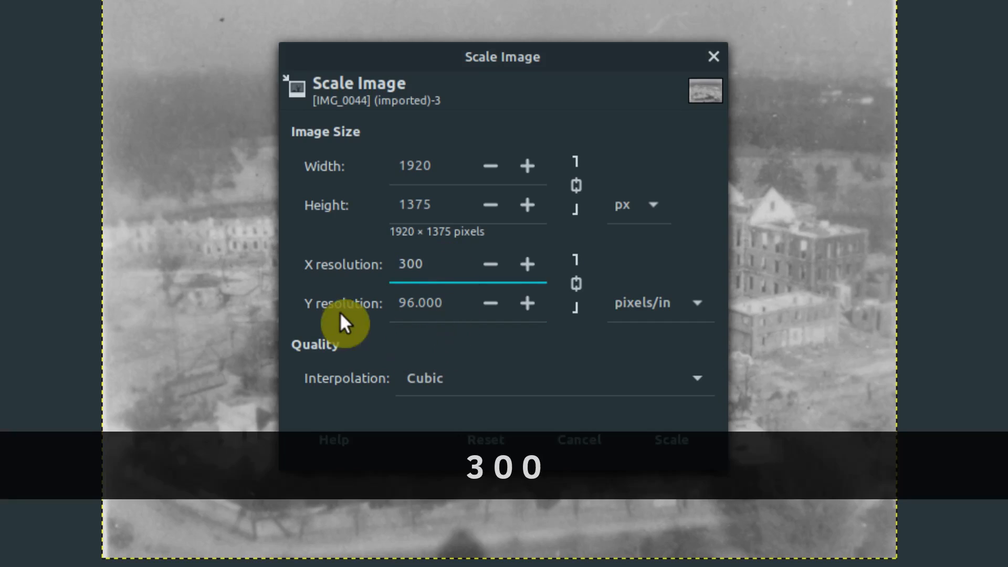
pyautogui.click(437, 303)
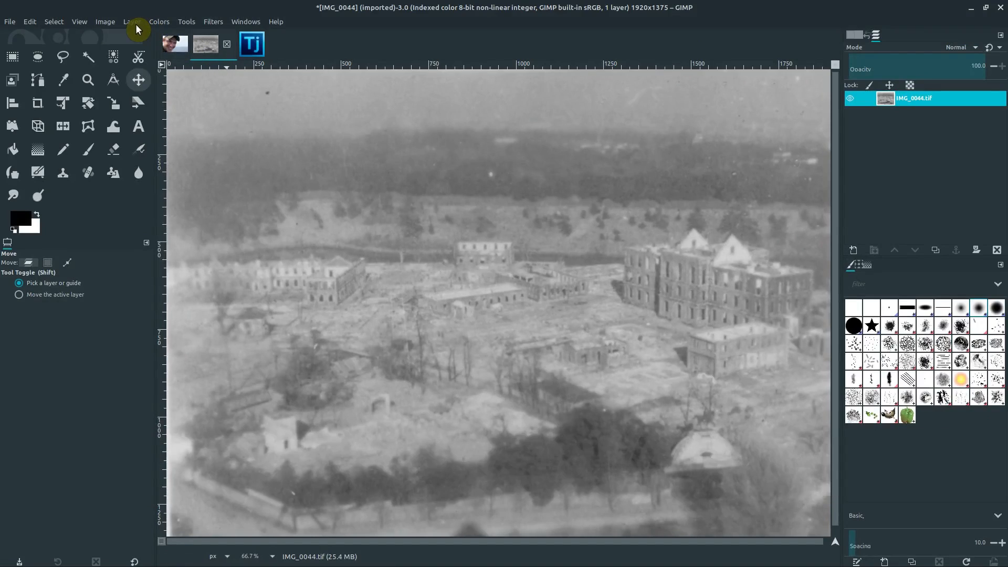
# - Scale the image to 64 pixels wide, then undo back to 1166×835
pyautogui.click(103, 21)
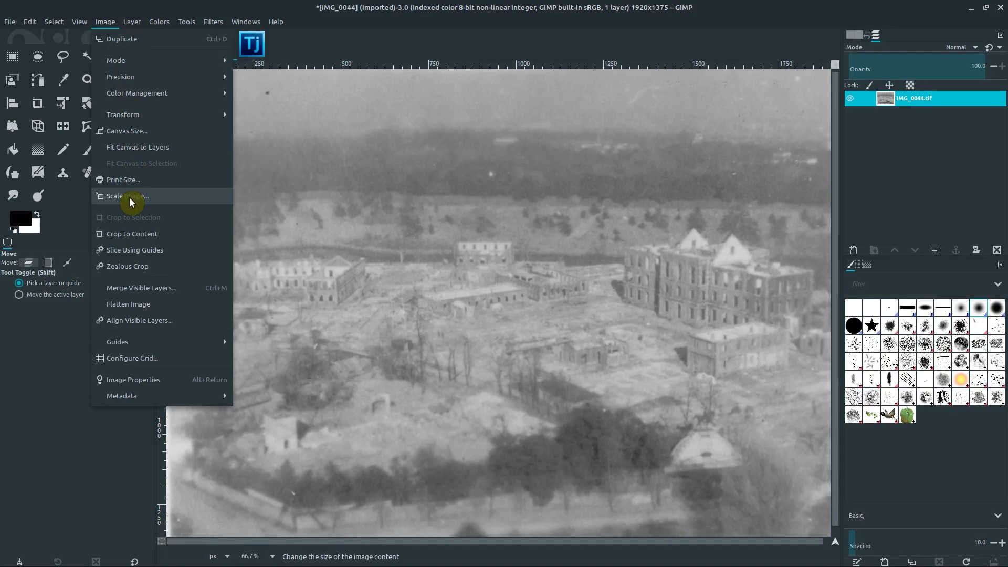
pyautogui.click(126, 196)
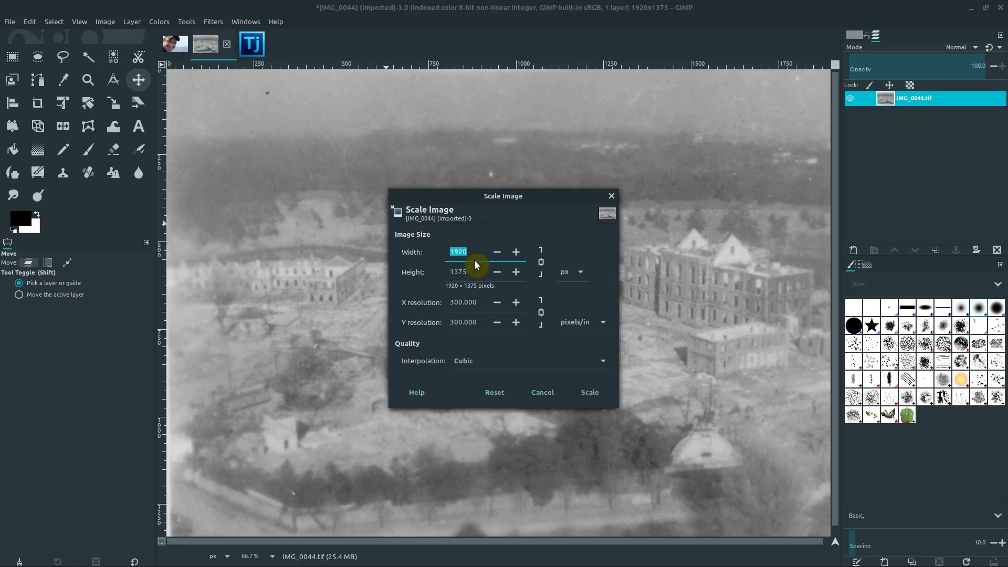
pyautogui.write('64')
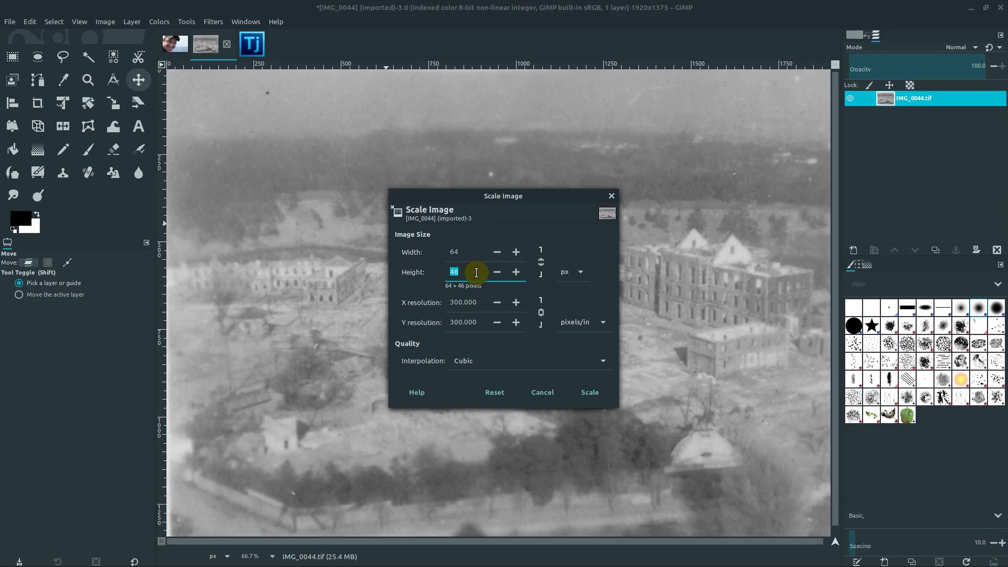
pyautogui.click(588, 391)
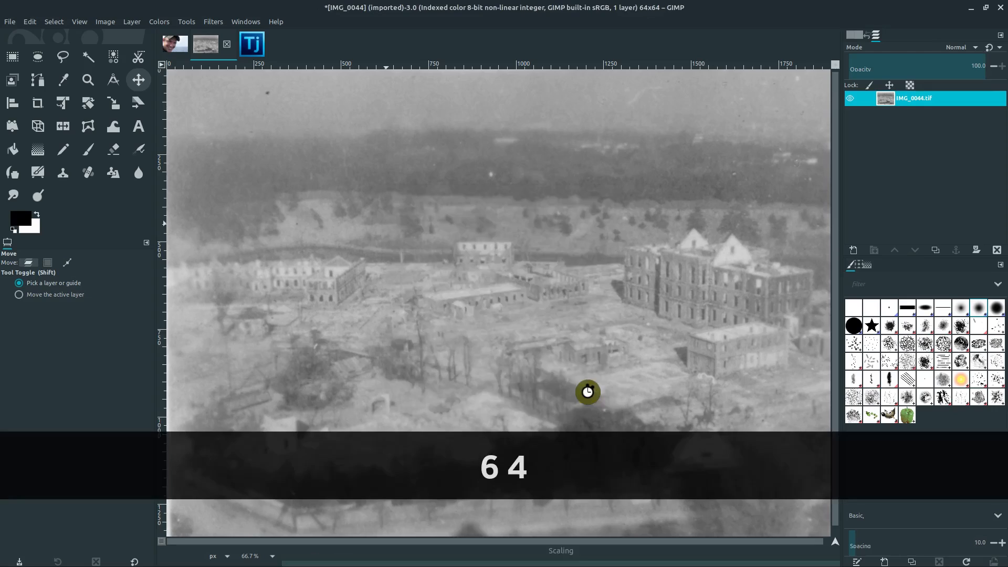
pyautogui.press('Super_L')
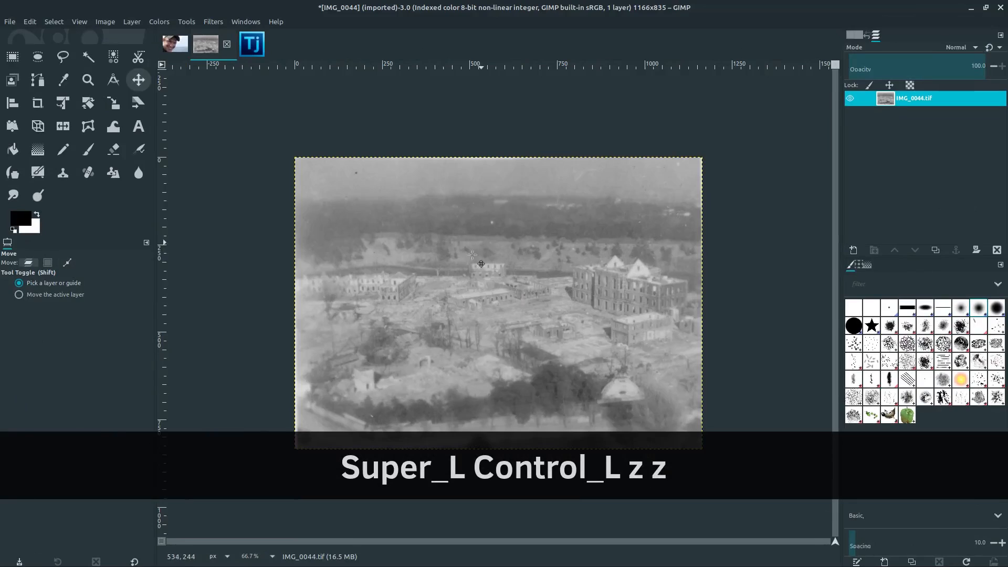
# - Copy the Tj logo and paste it onto the old war photo as a floating layer
pyautogui.click(235, 44)
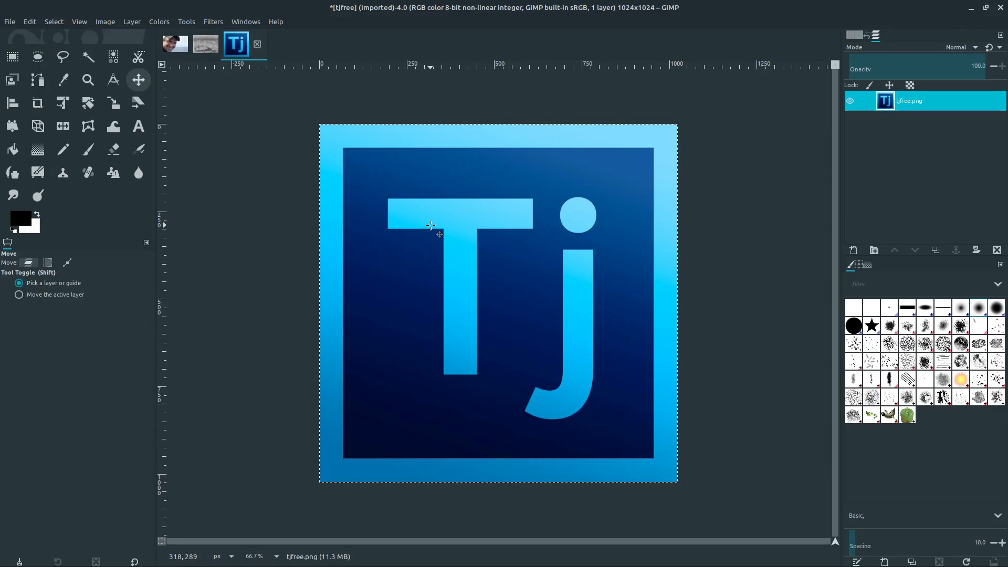
pyautogui.press('ctrl+c')
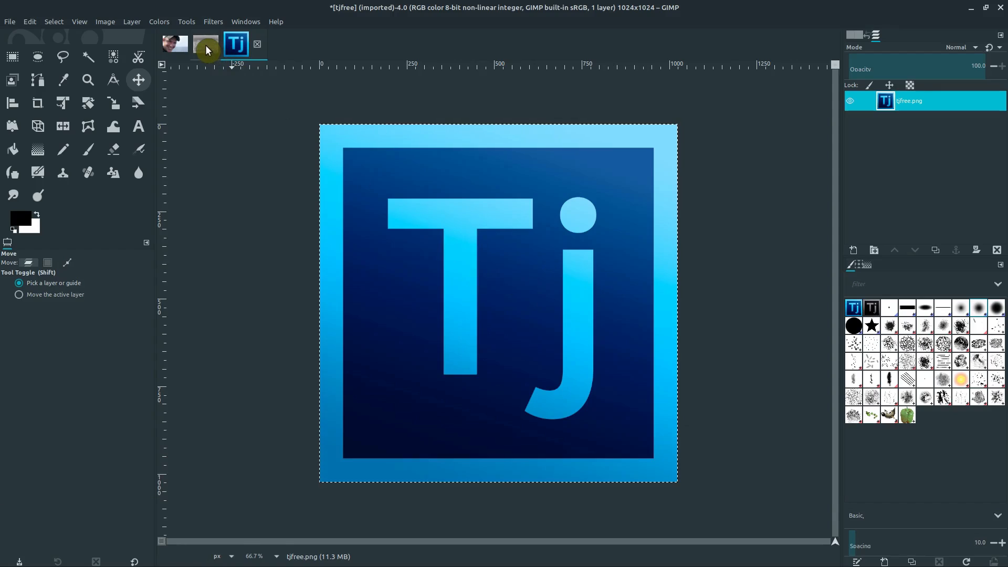
pyautogui.click(205, 44)
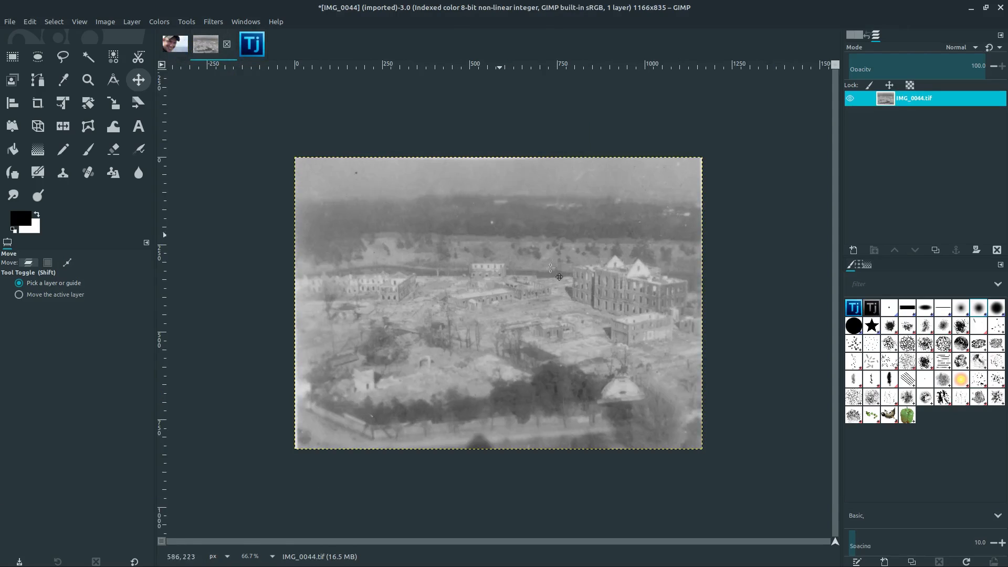
pyautogui.moveTo(549, 333)
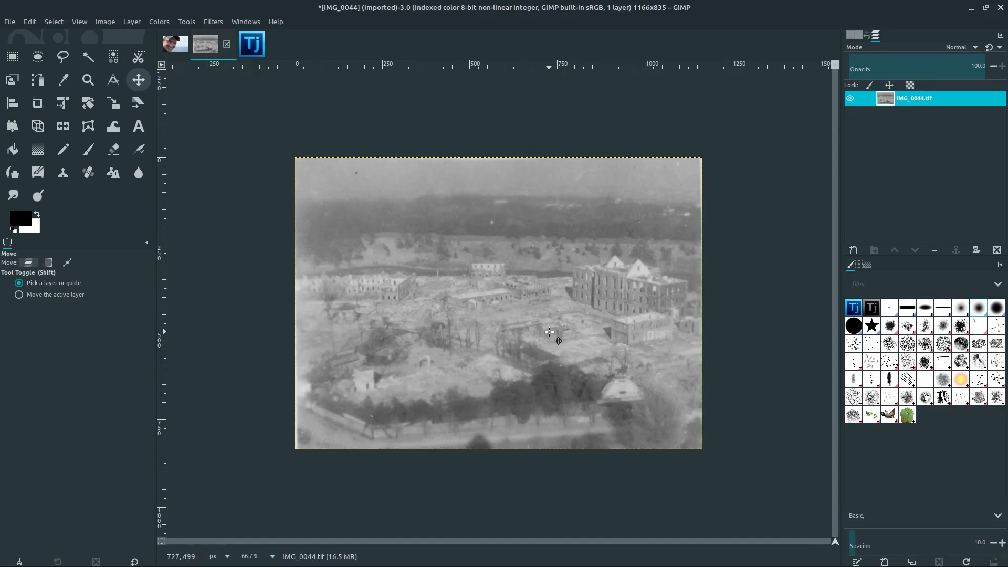
pyautogui.press('ctrl+v')
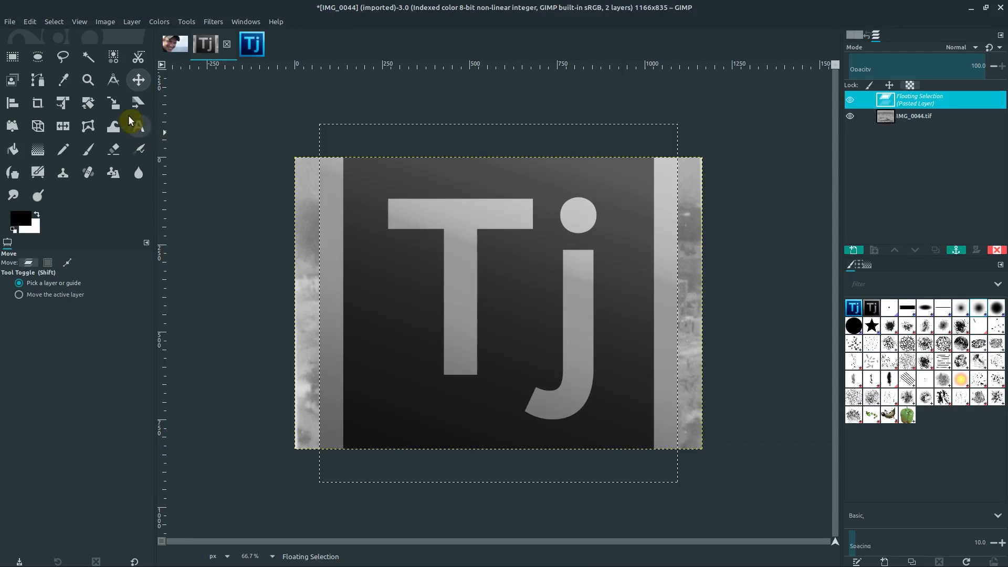
# - Shrink the pasted logo to 304×304 pixels
pyautogui.click(113, 103)
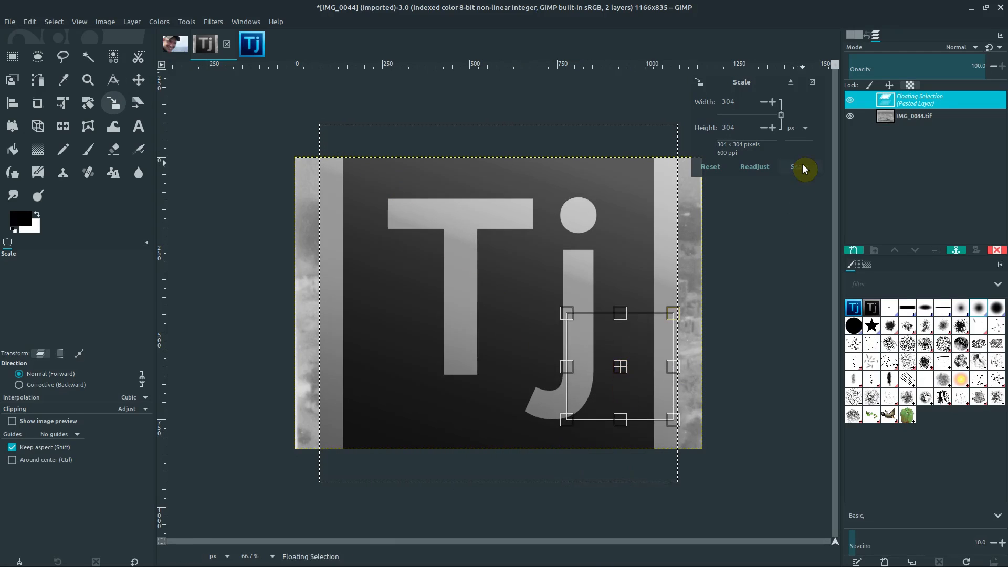
pyautogui.click(797, 167)
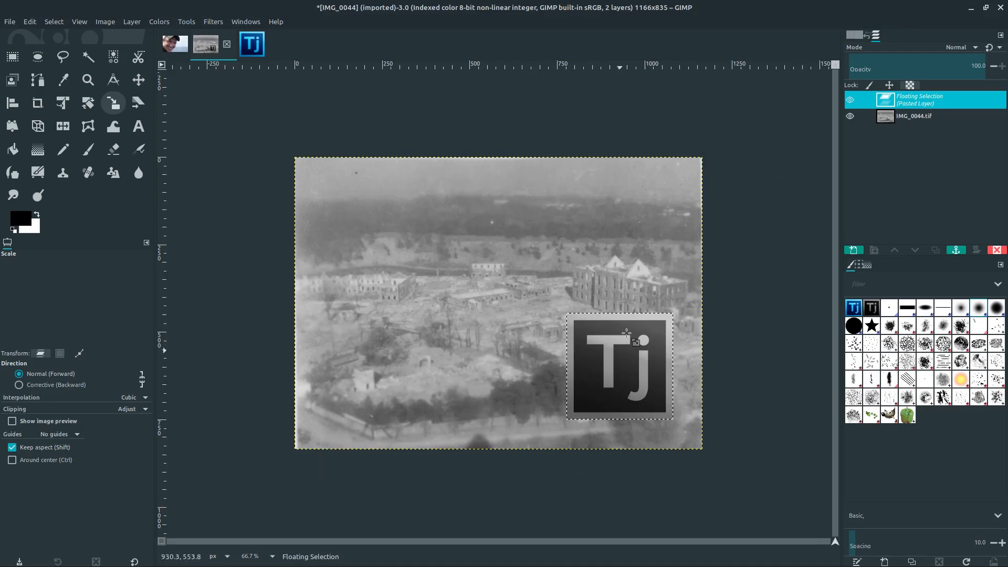
pyautogui.moveTo(535, 296)
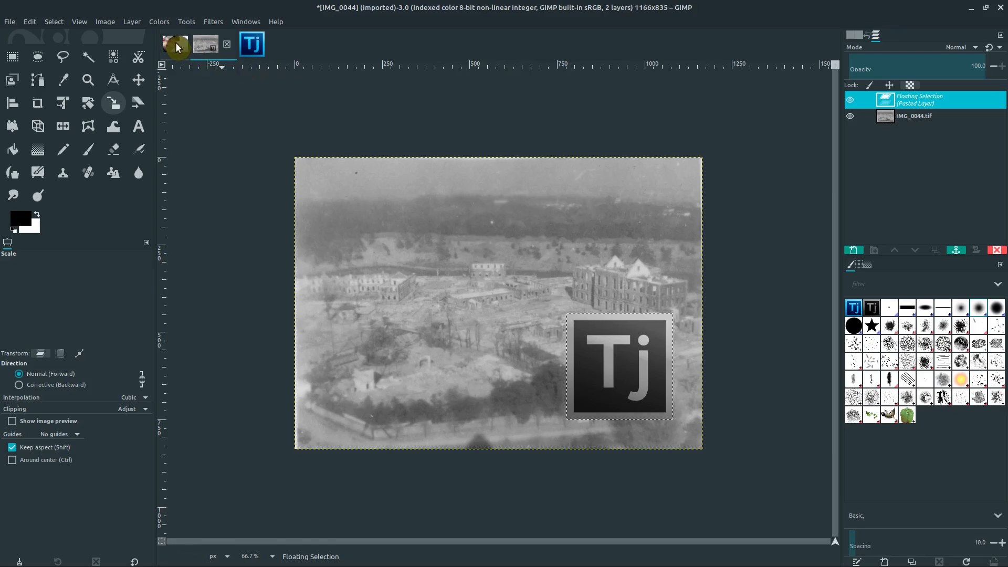
# - Paste the logo onto the portrait photo and move it to the lower right
pyautogui.press('ctrl+v')
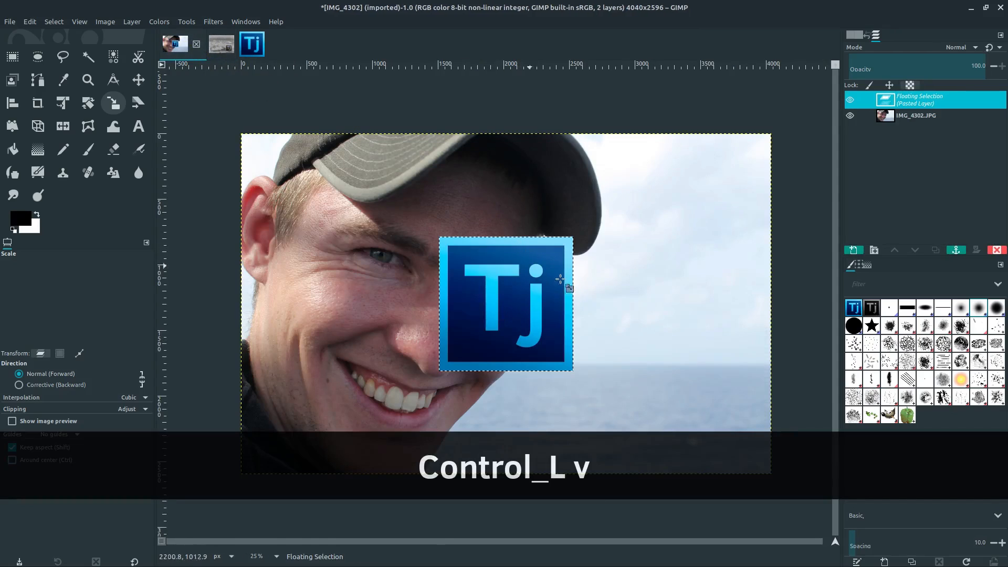
pyautogui.click(138, 80)
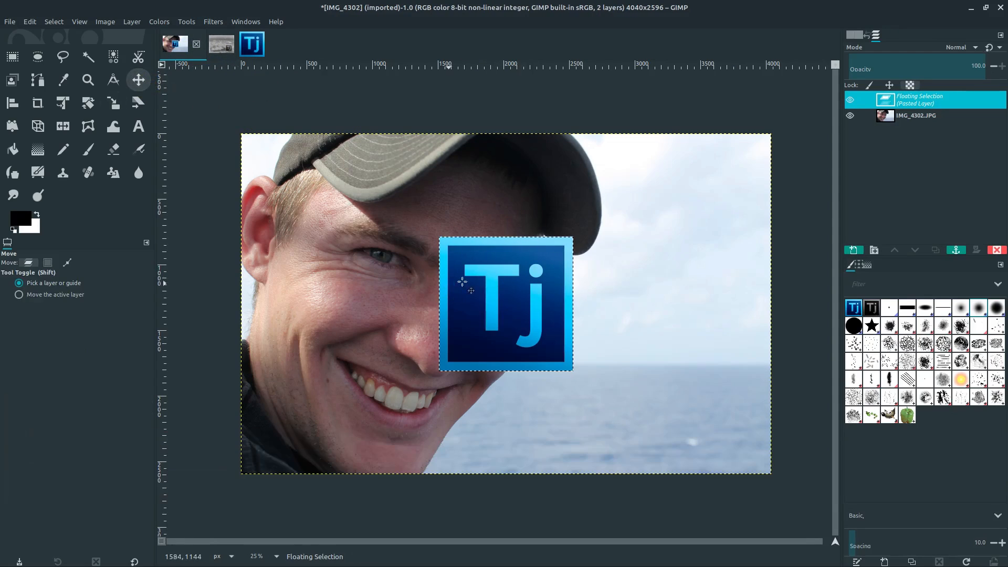
pyautogui.moveTo(506, 304); pyautogui.dragTo(683, 391)
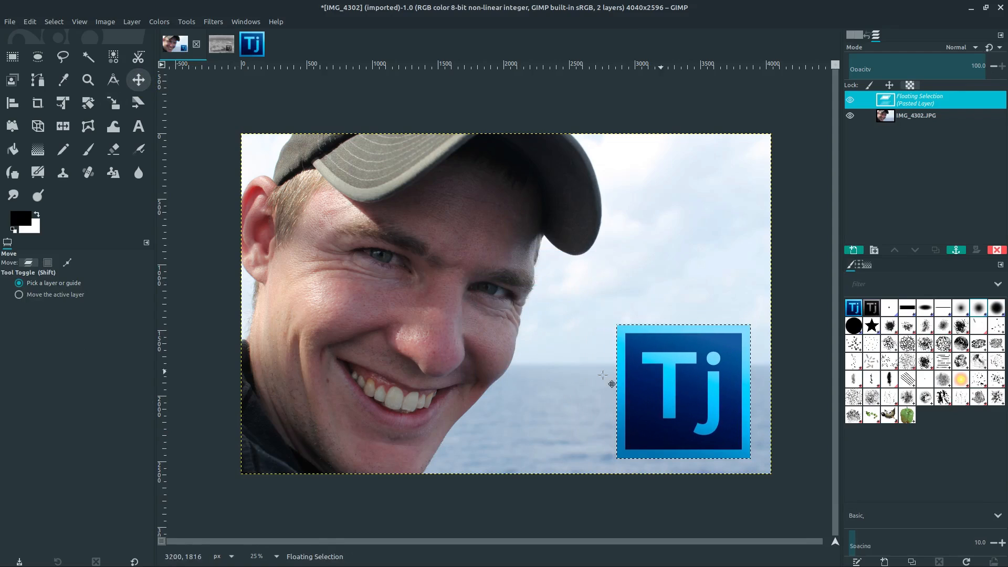
# - Resize the logo to about 648 pixels square
pyautogui.click(113, 104)
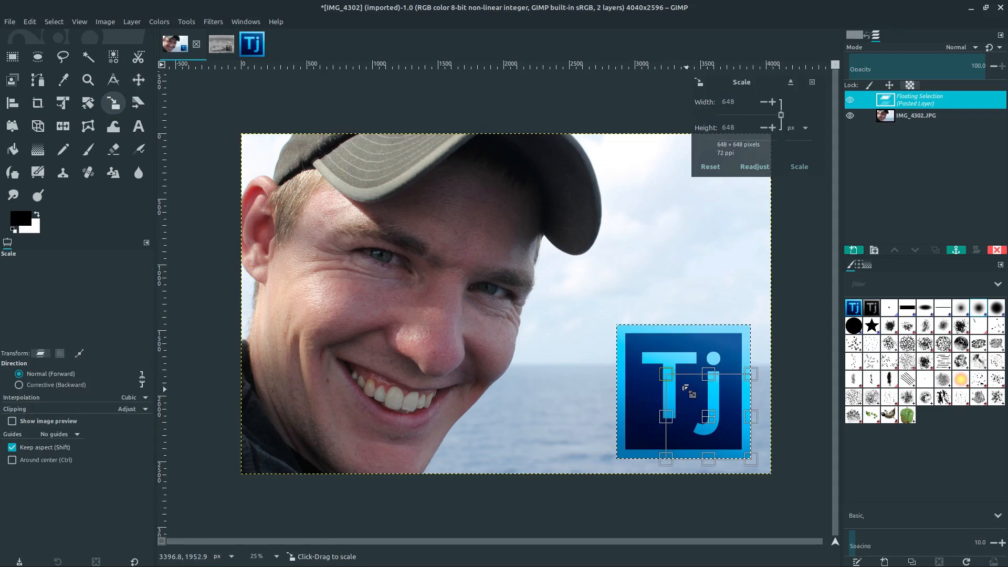
pyautogui.click(11, 407)
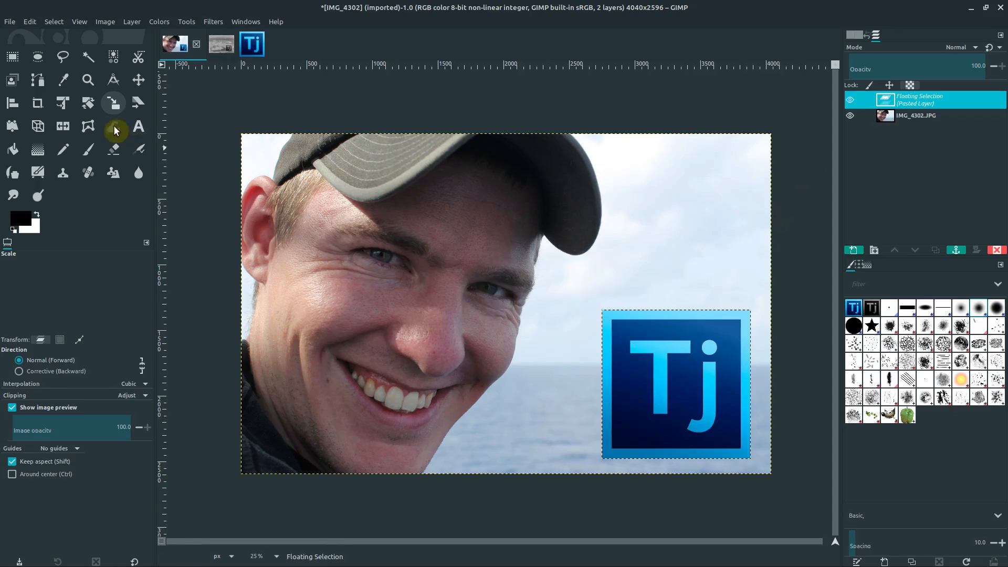
pyautogui.click(88, 103)
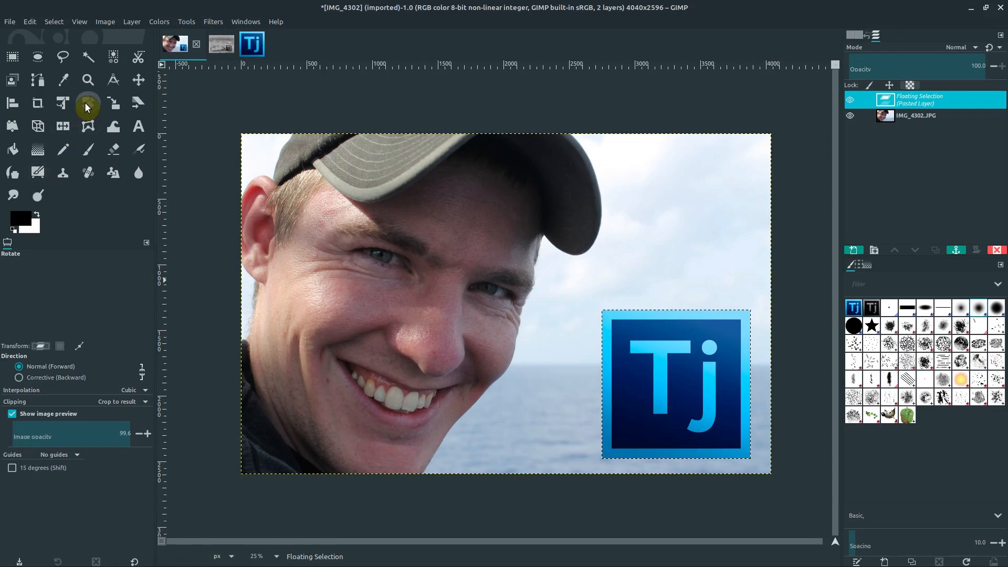
pyautogui.click(112, 103)
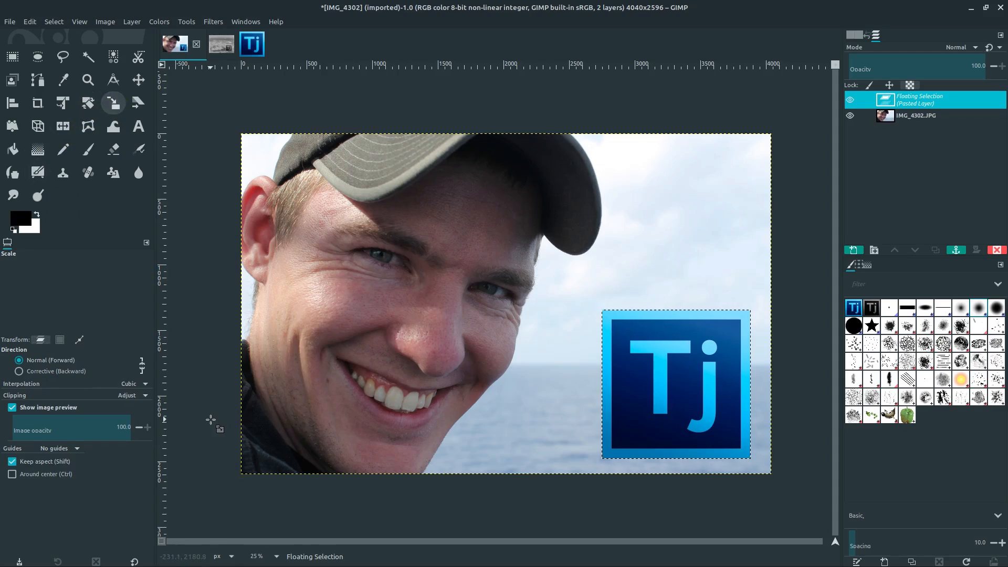